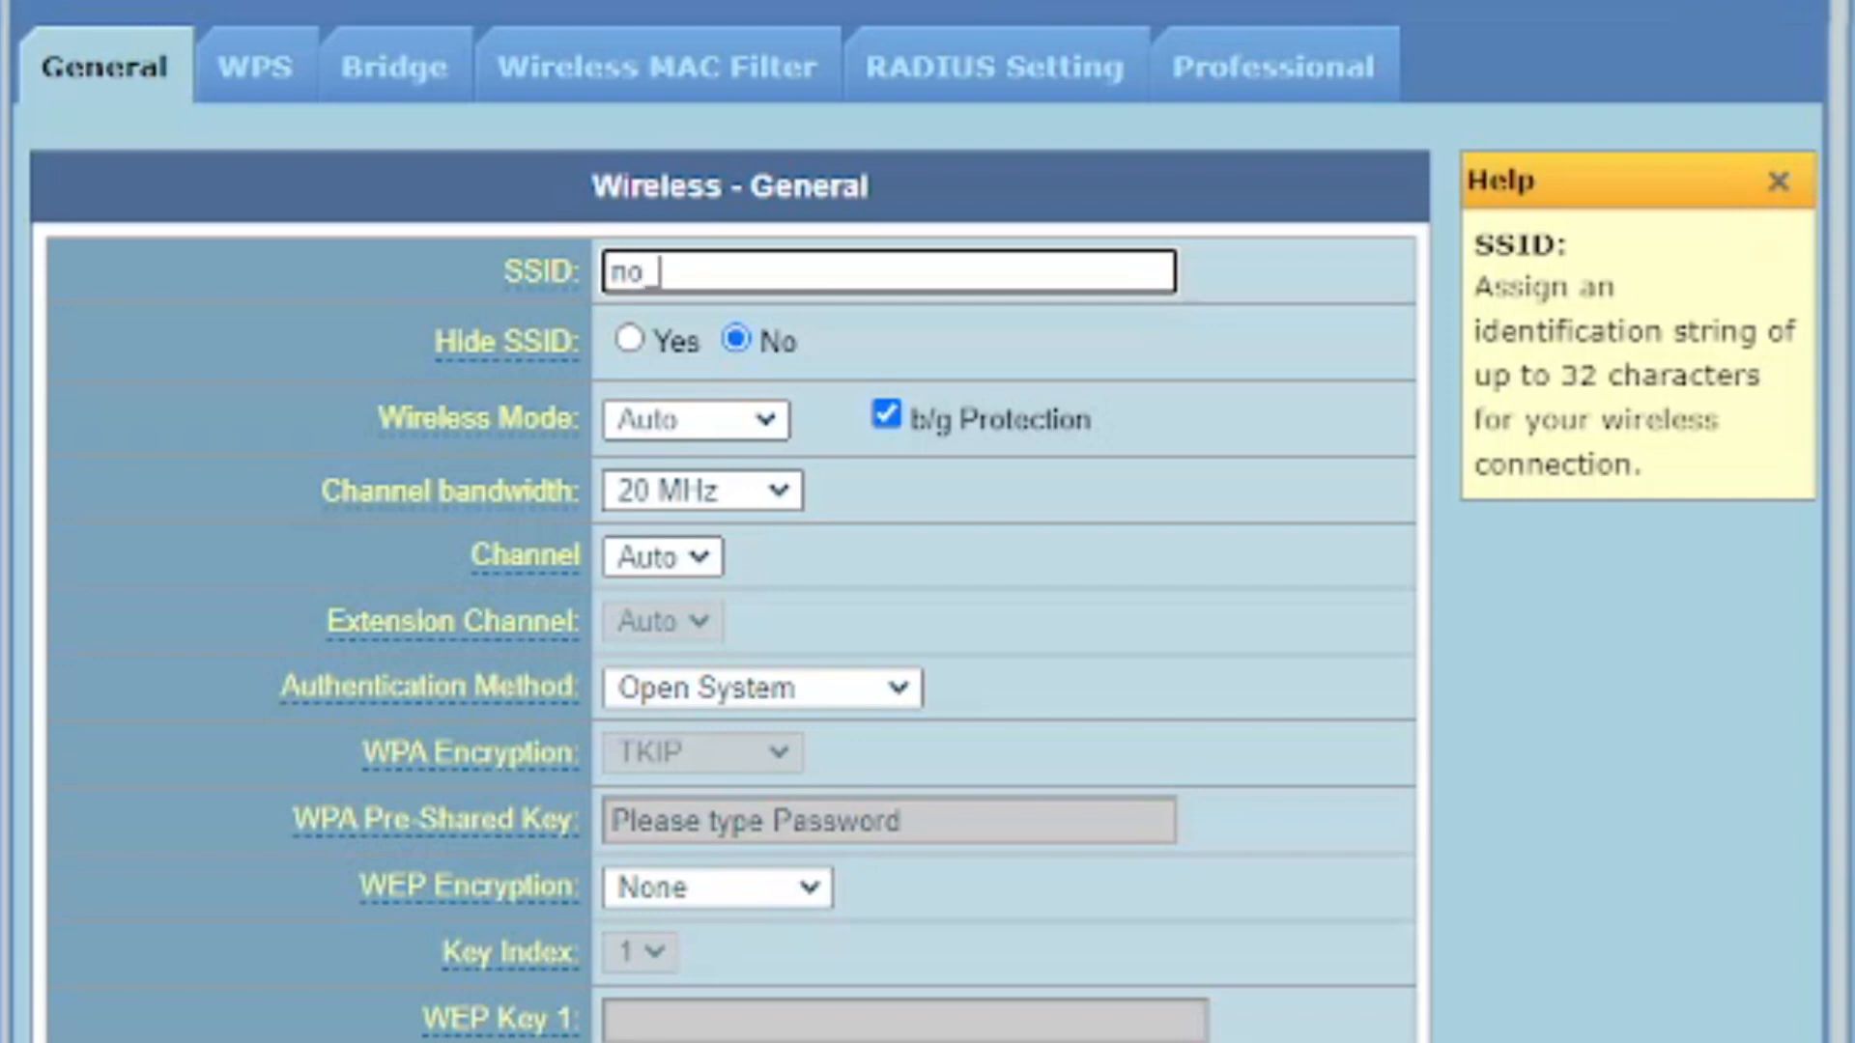
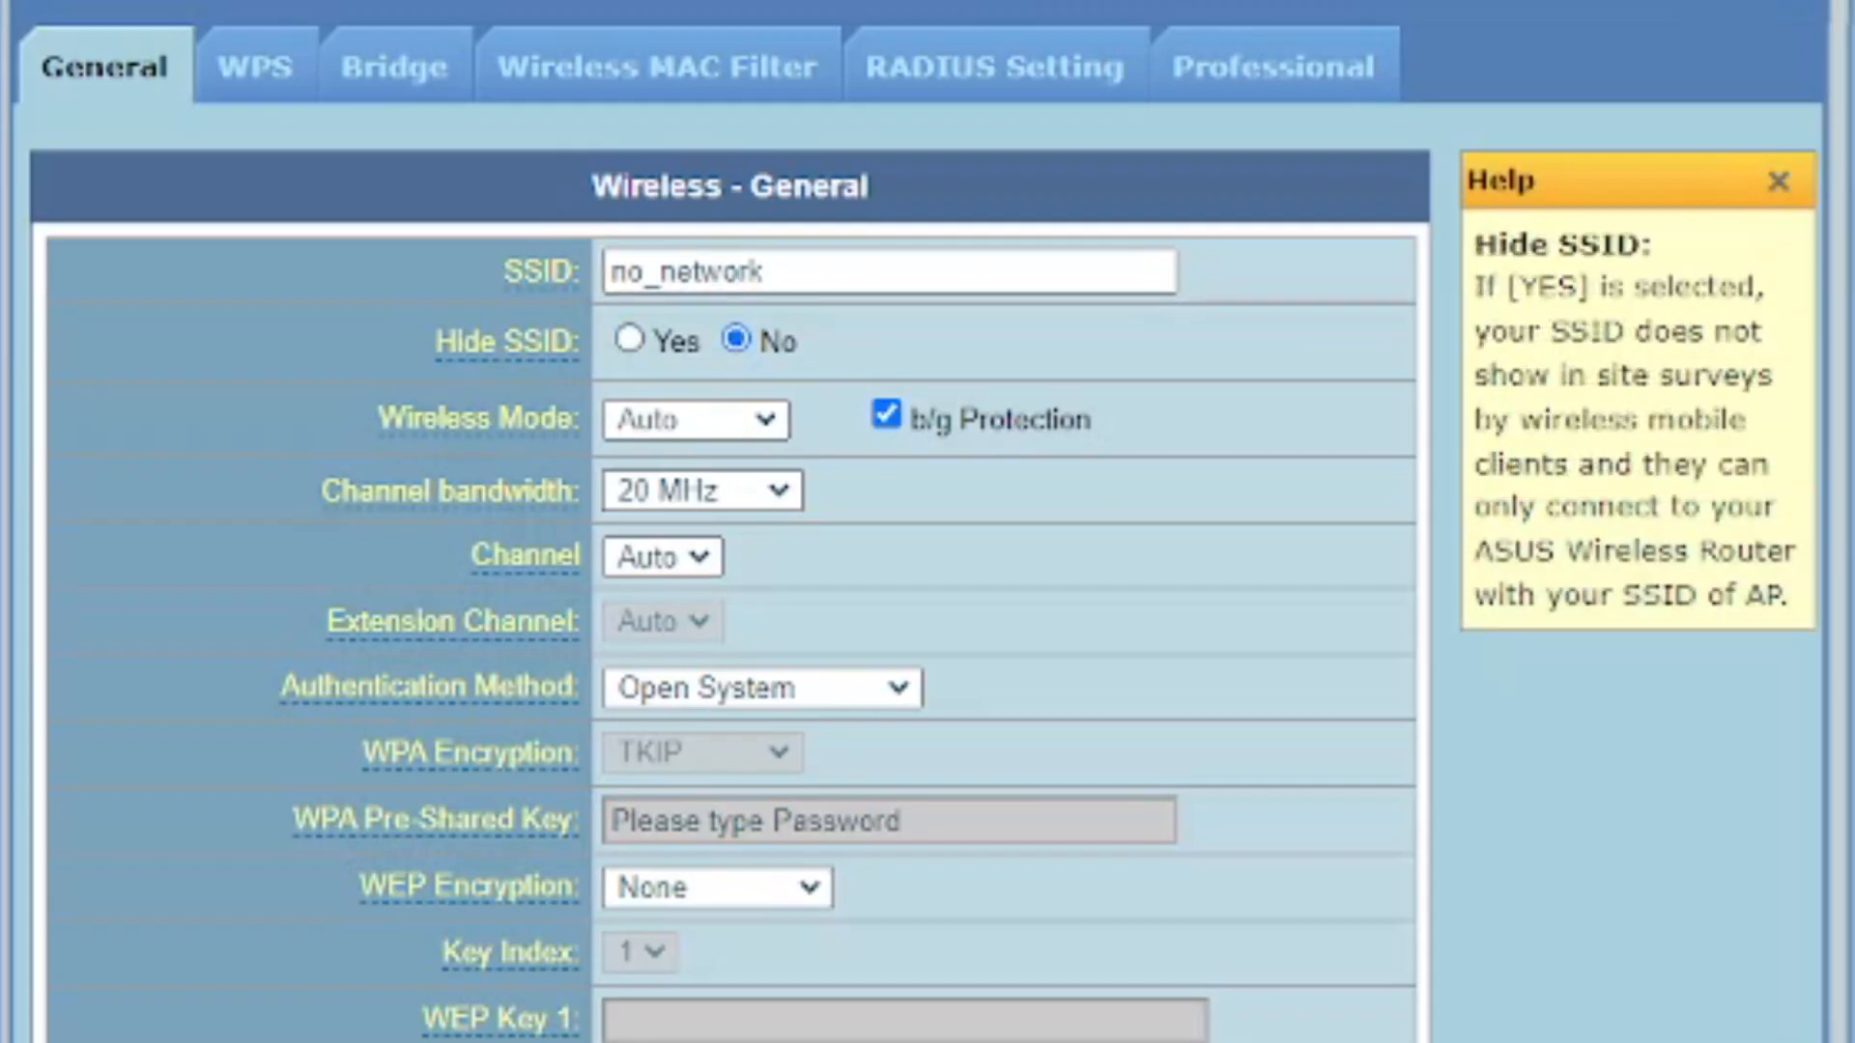
Name the SSID no_network, hide it, and choose WPA2-Personal with AES, ready for a key
left_click(630, 340)
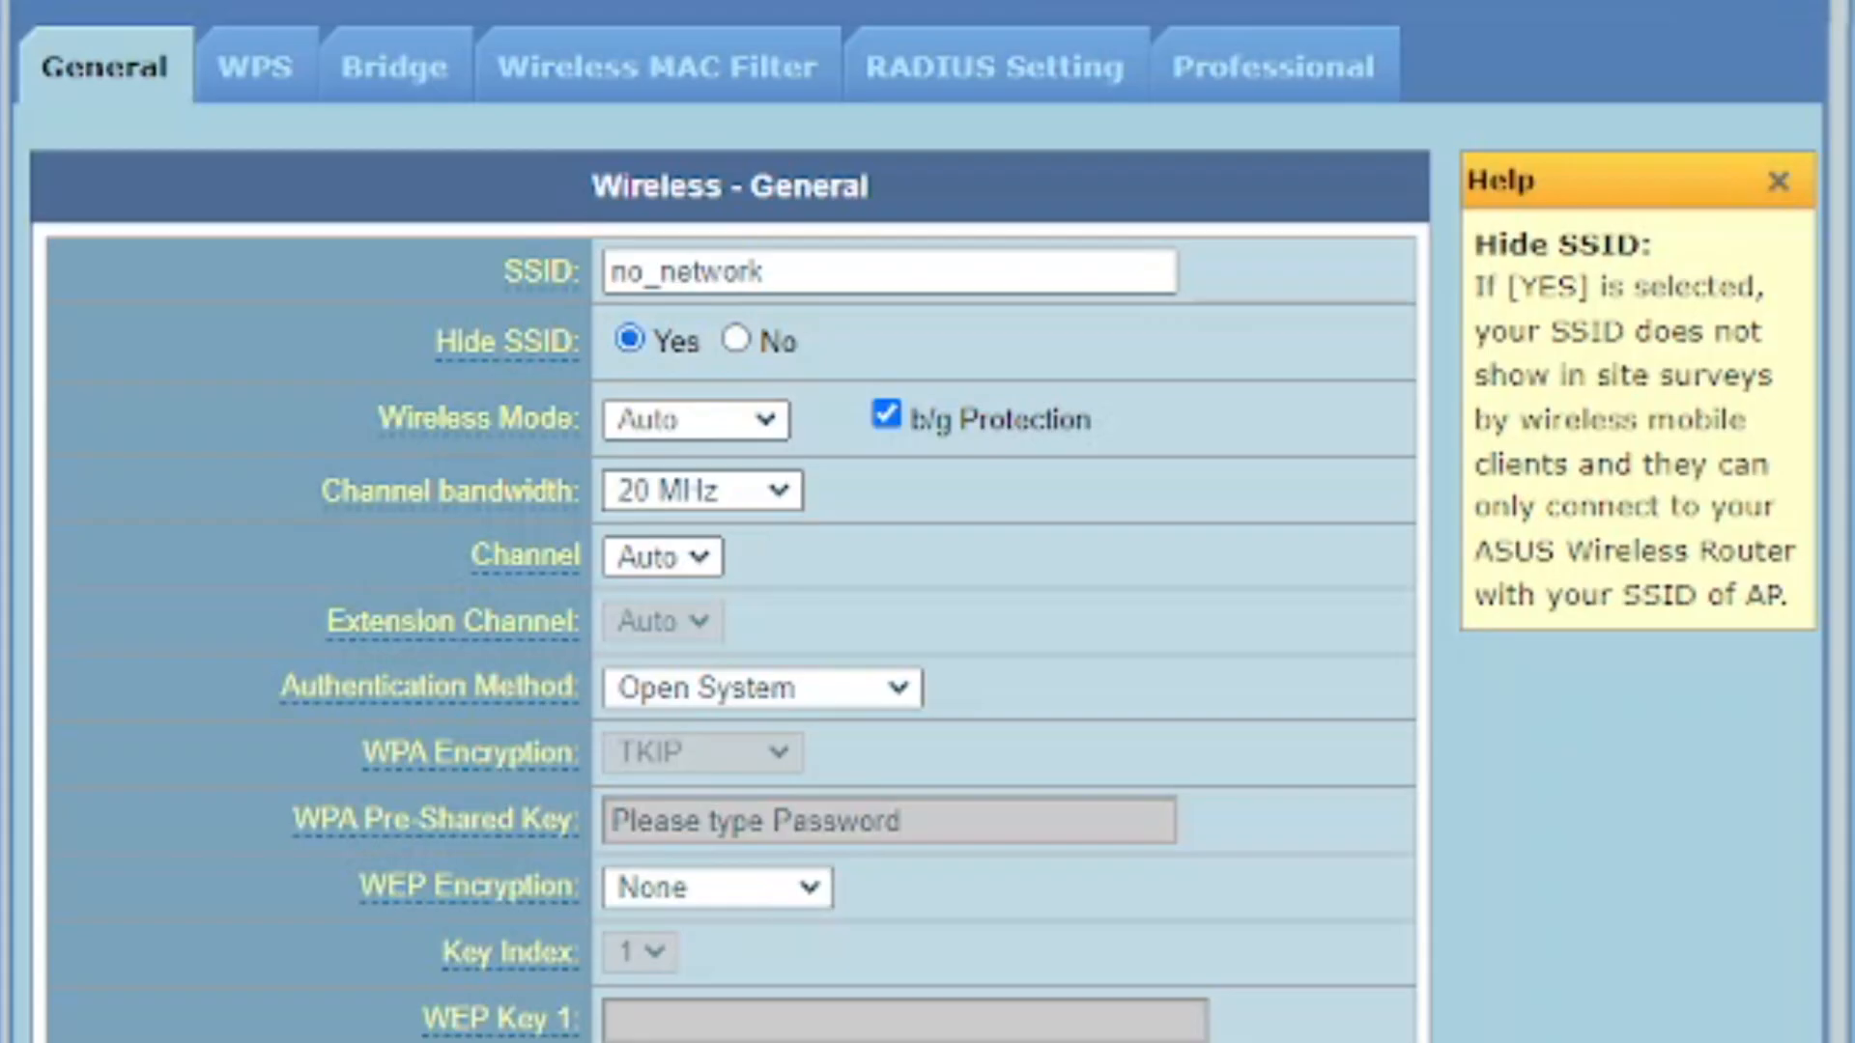
left_click(761, 686)
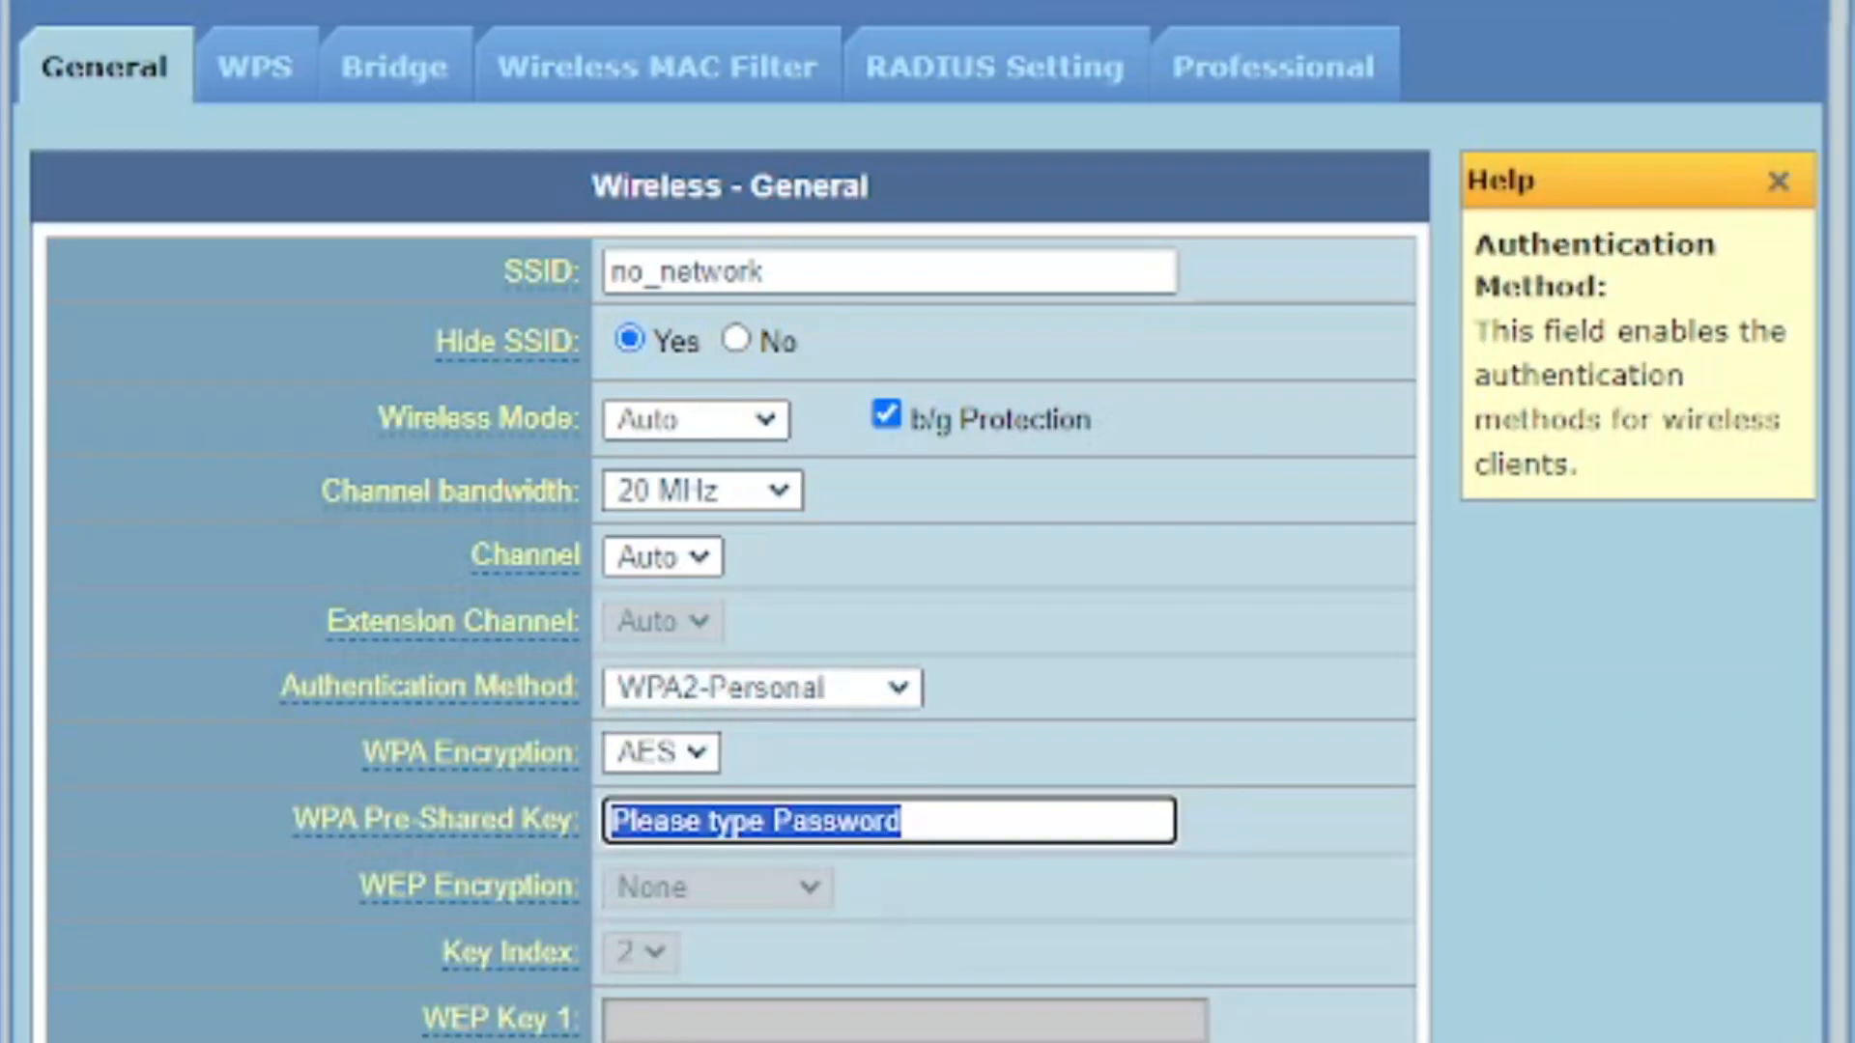
left_click(885, 821)
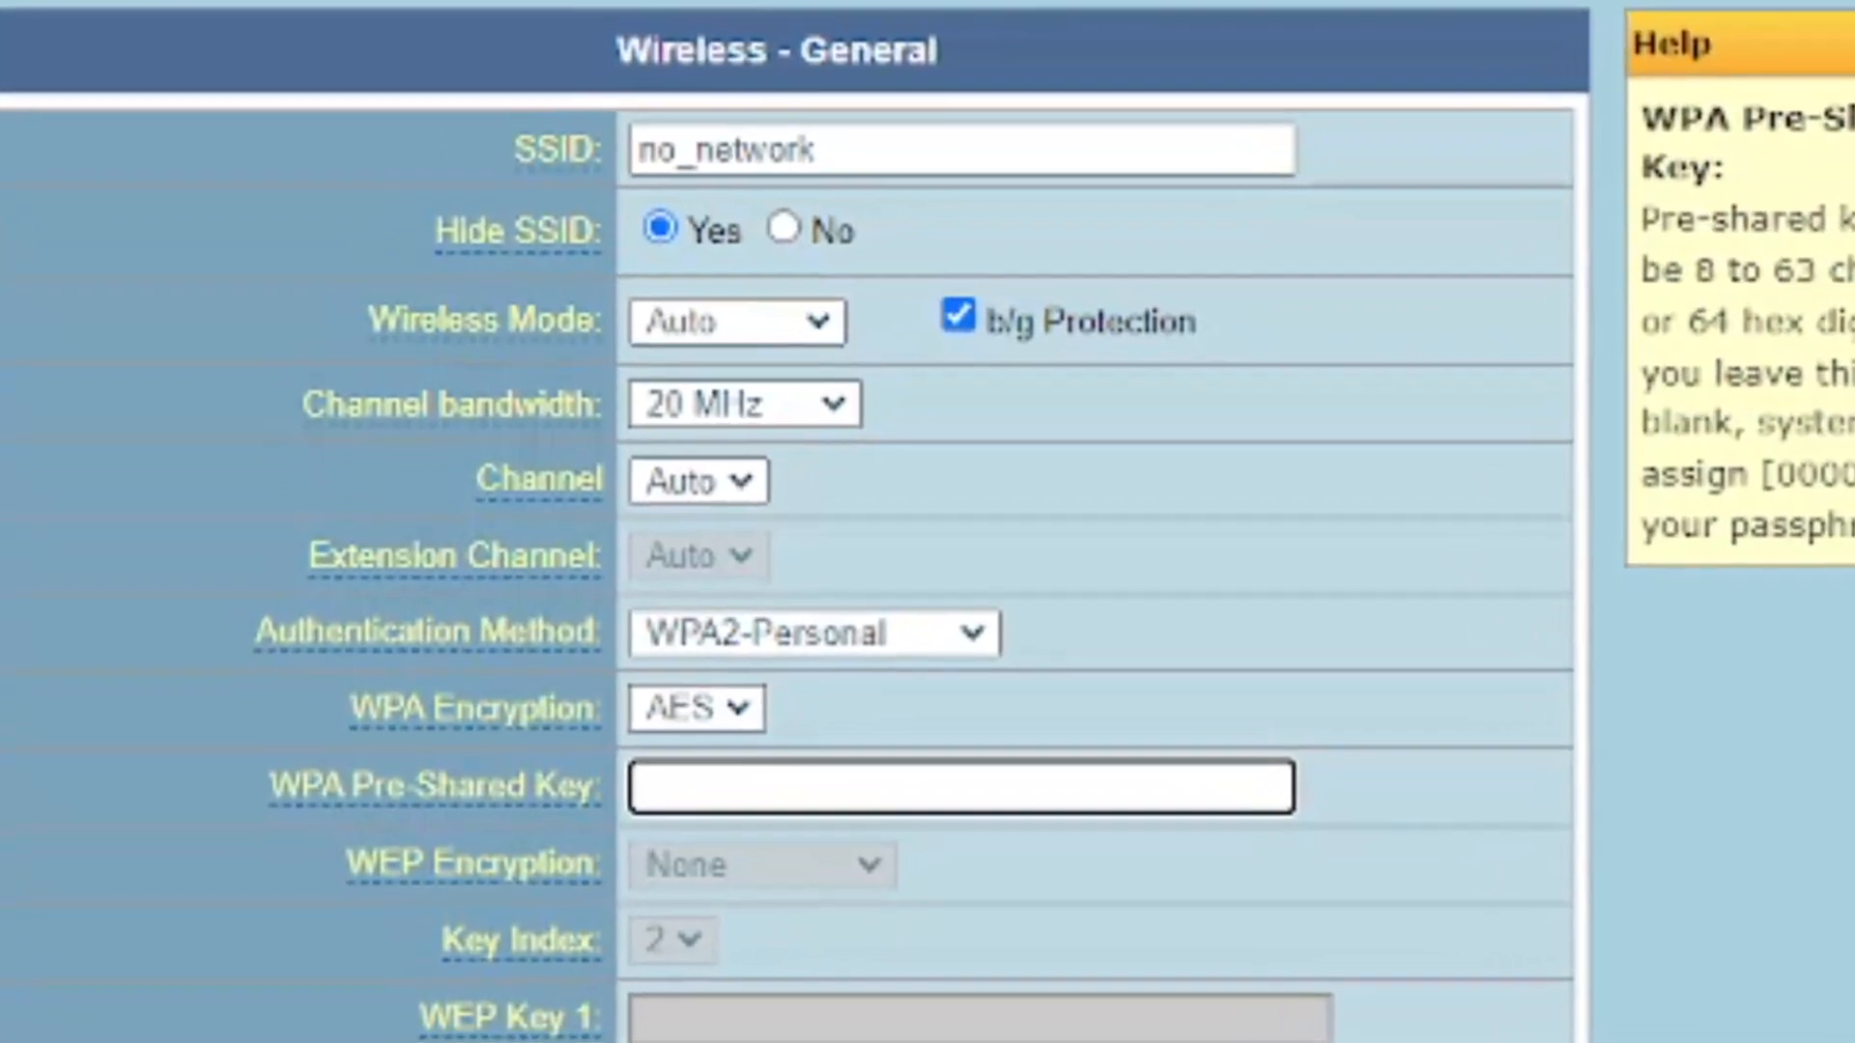
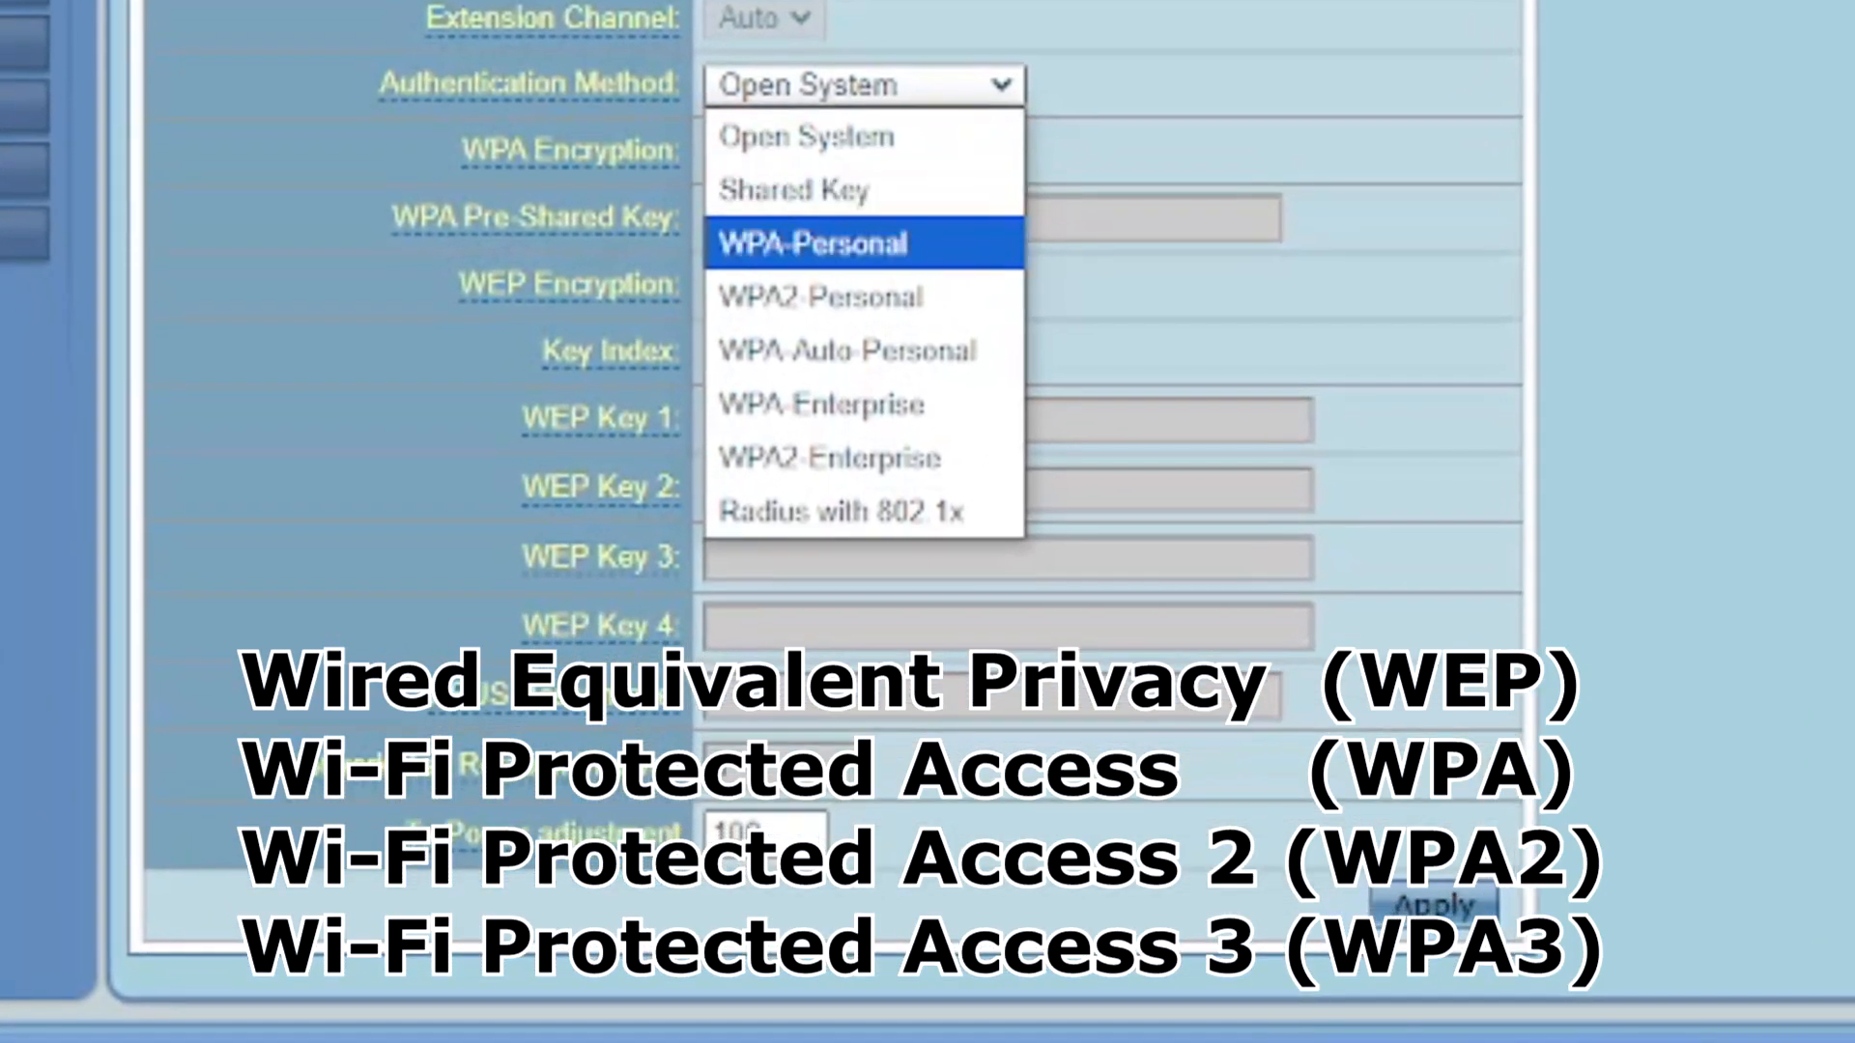
mouse_move(820, 404)
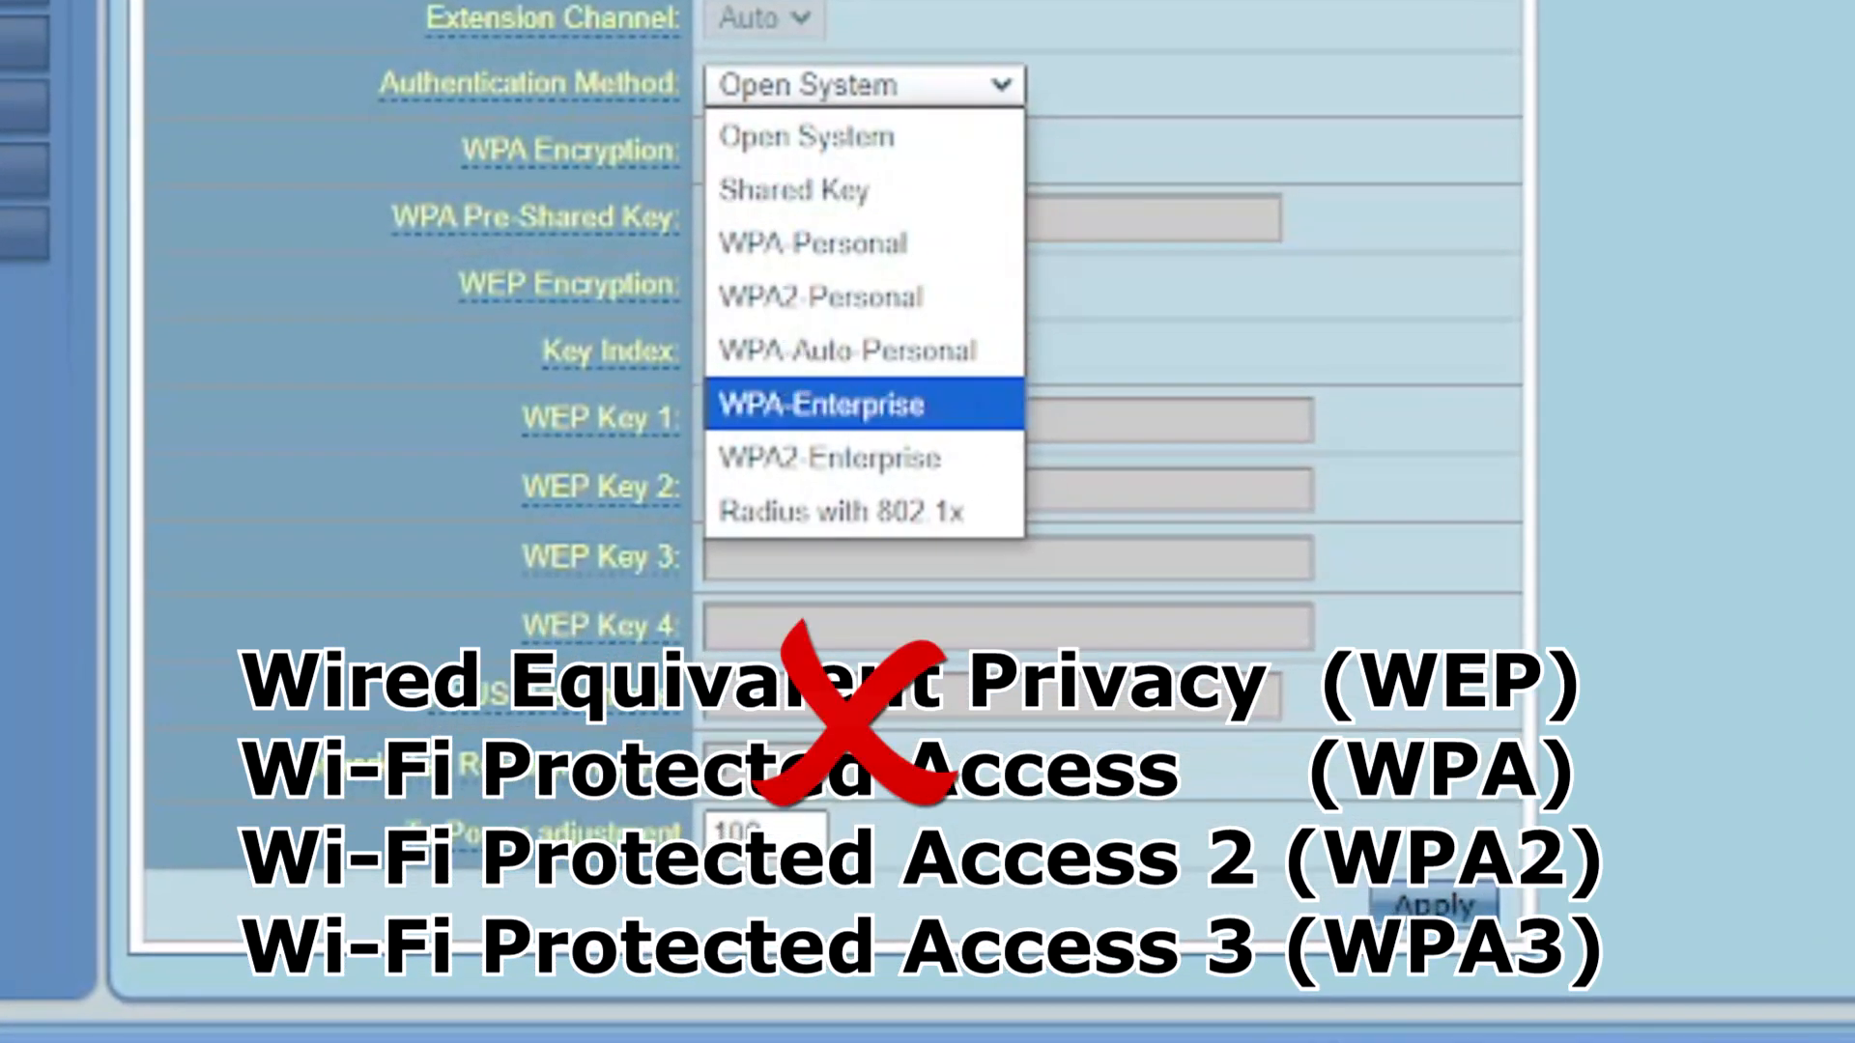
mouse_move(864, 297)
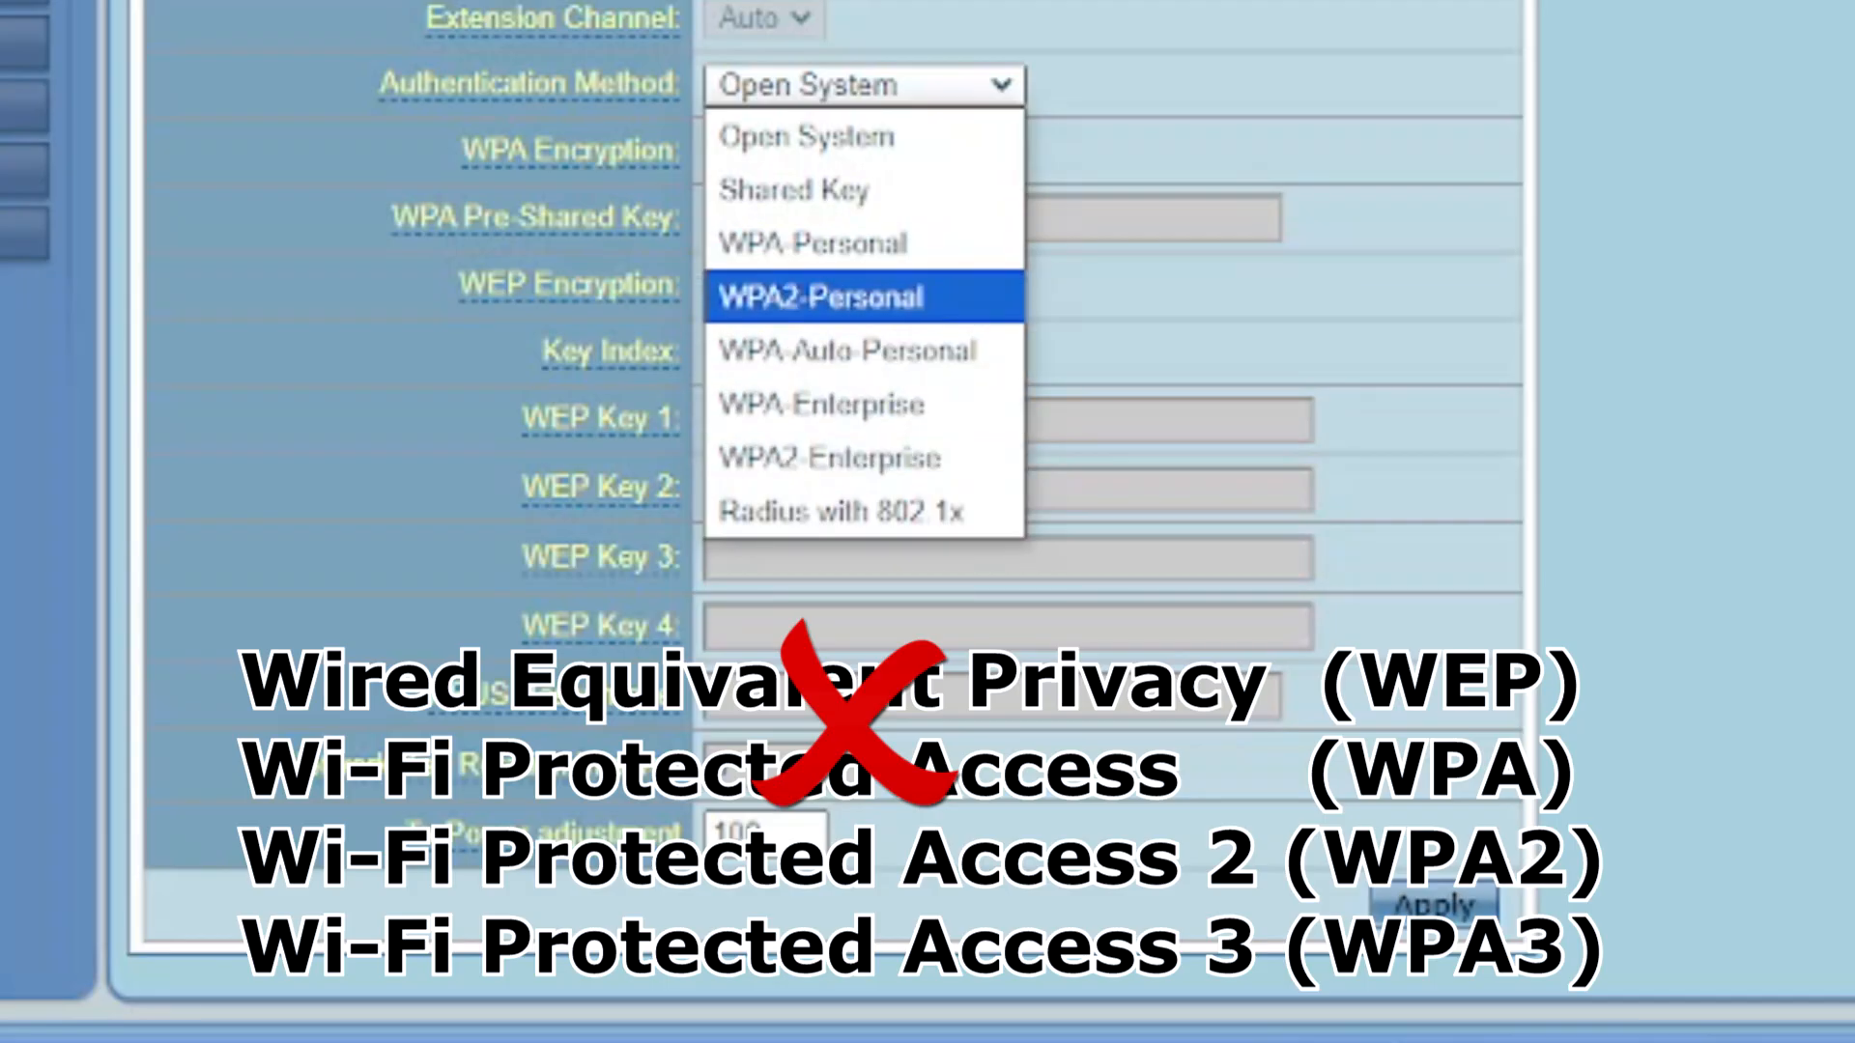
left_click(817, 297)
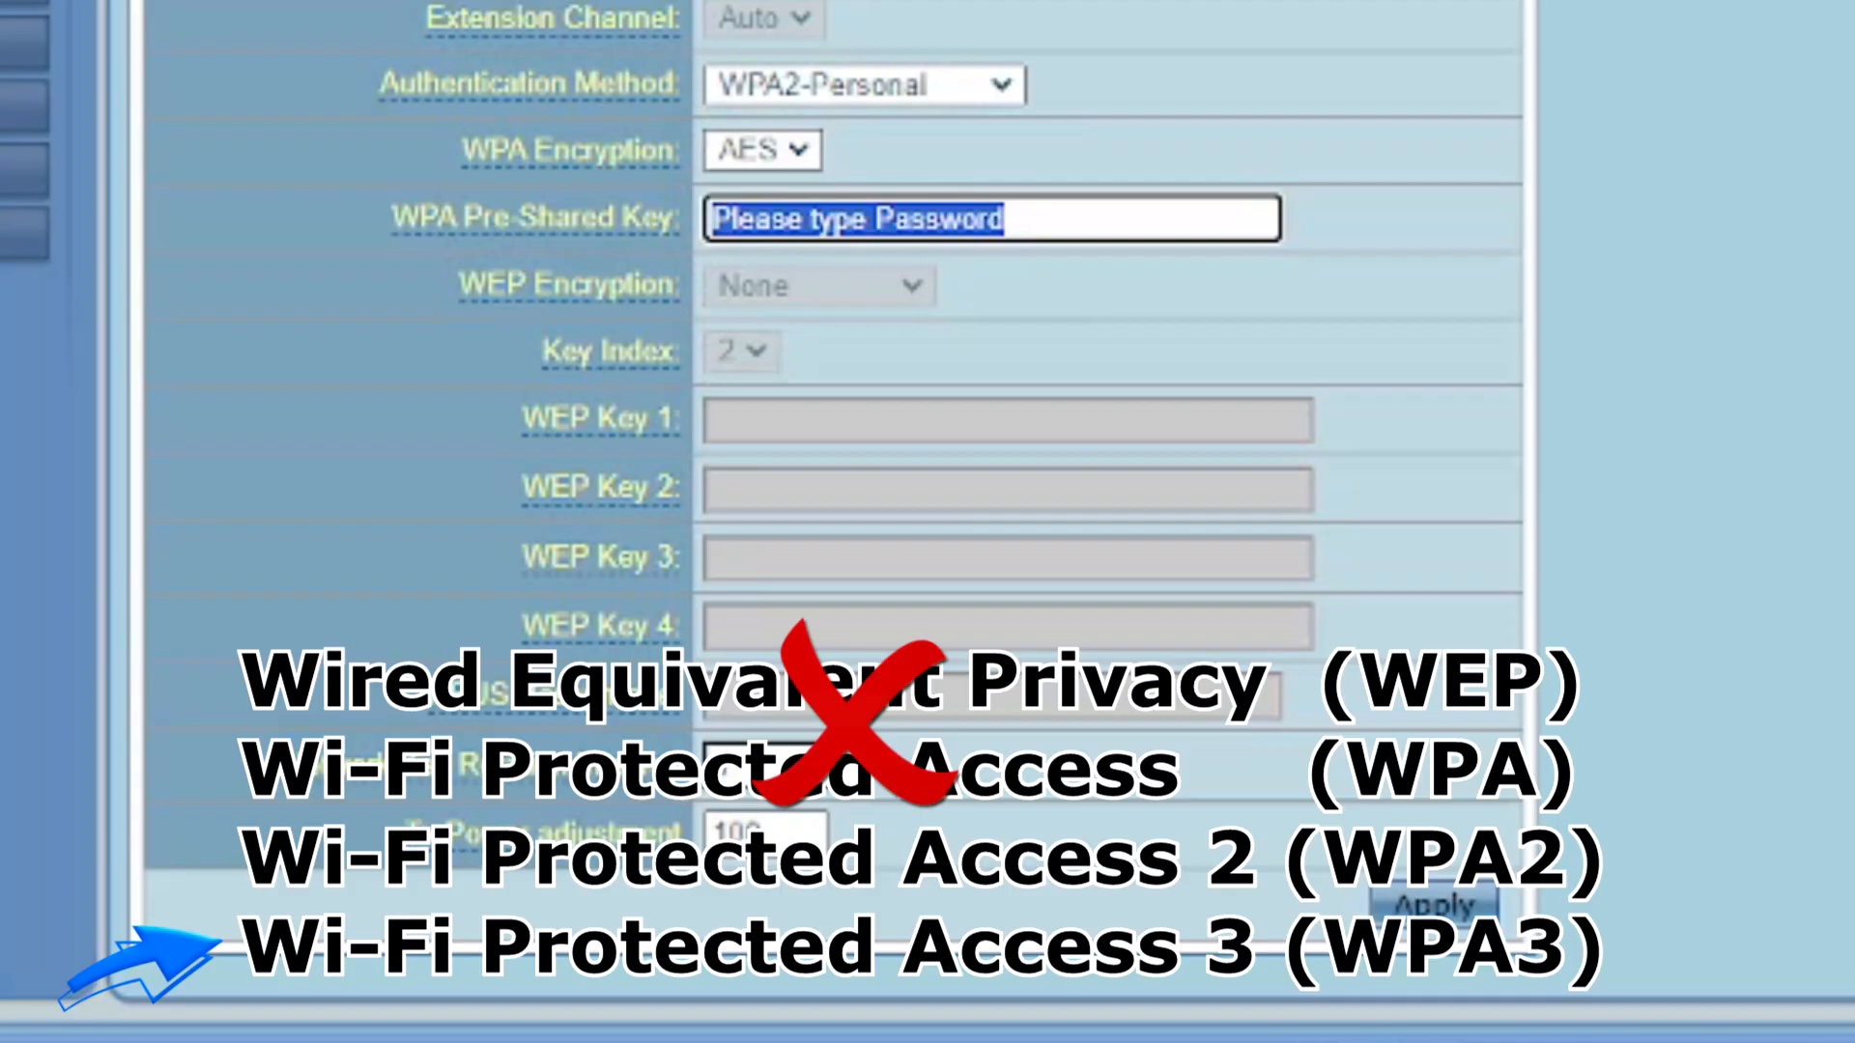
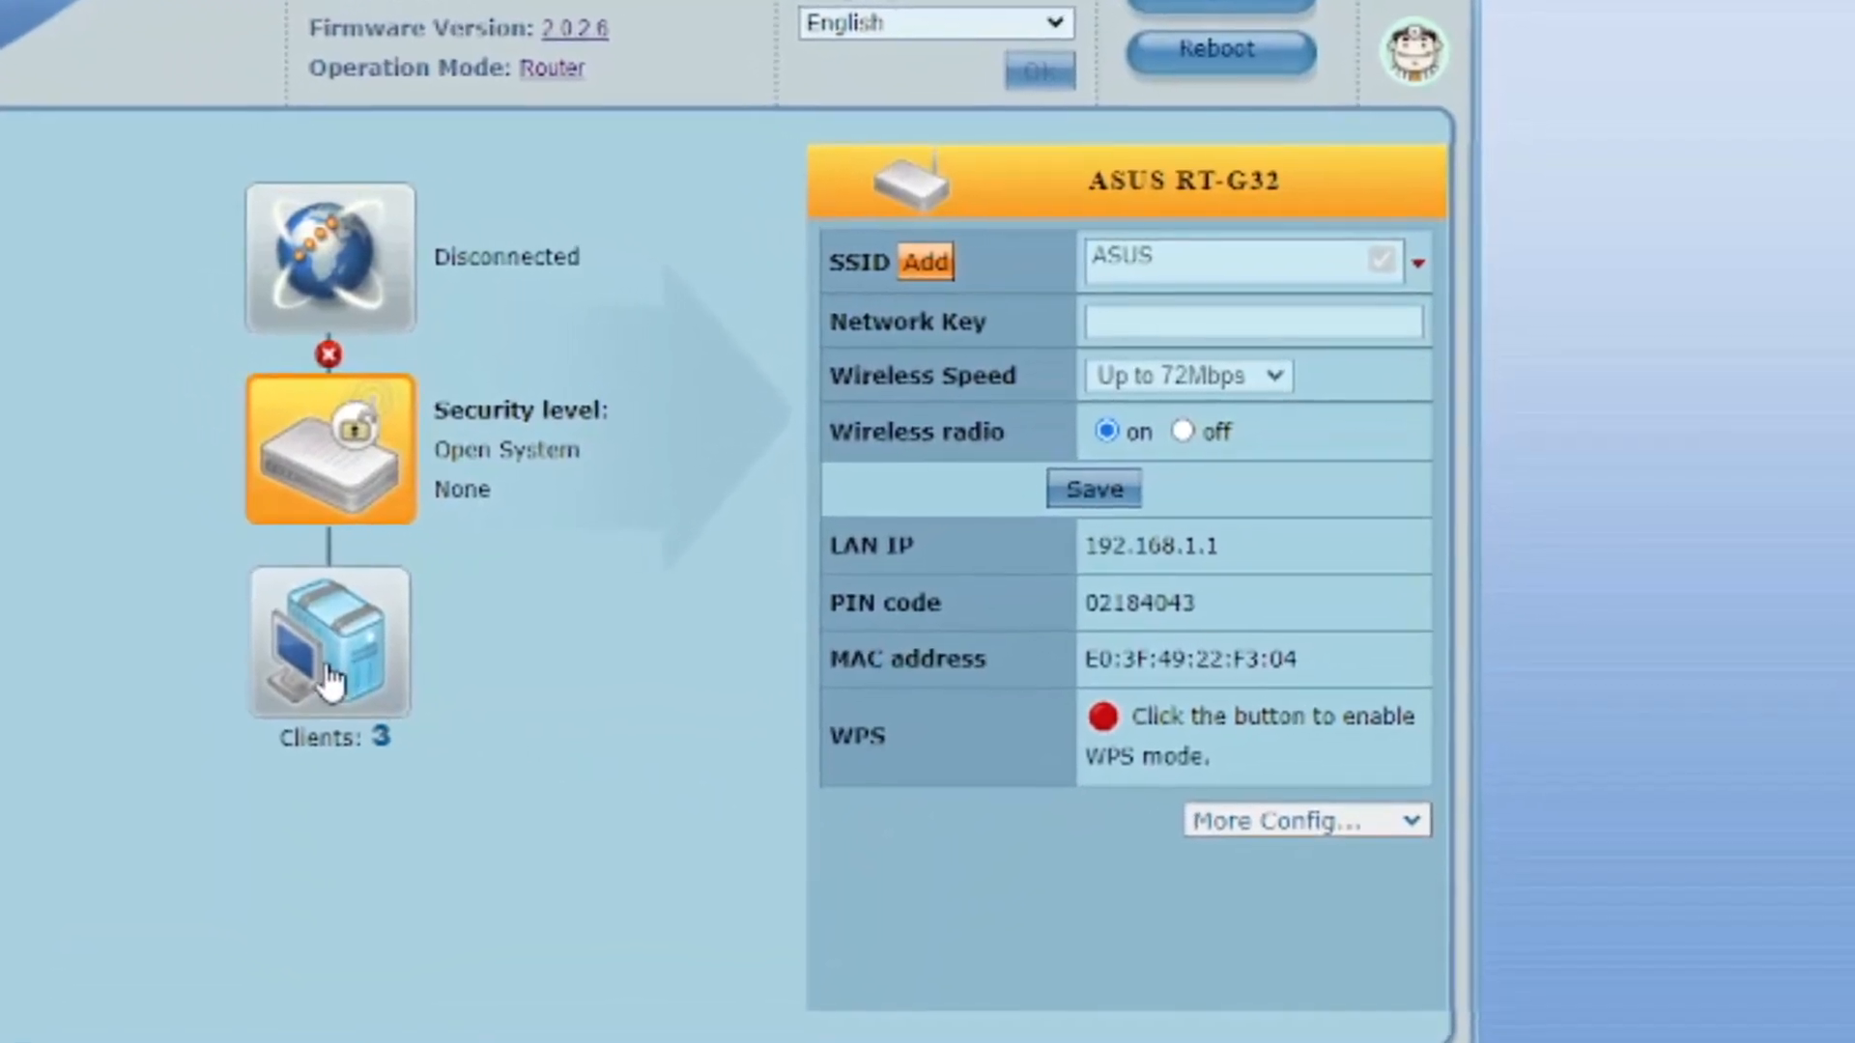
View the Client status list from the Network Map's Clients icon
left_click(328, 639)
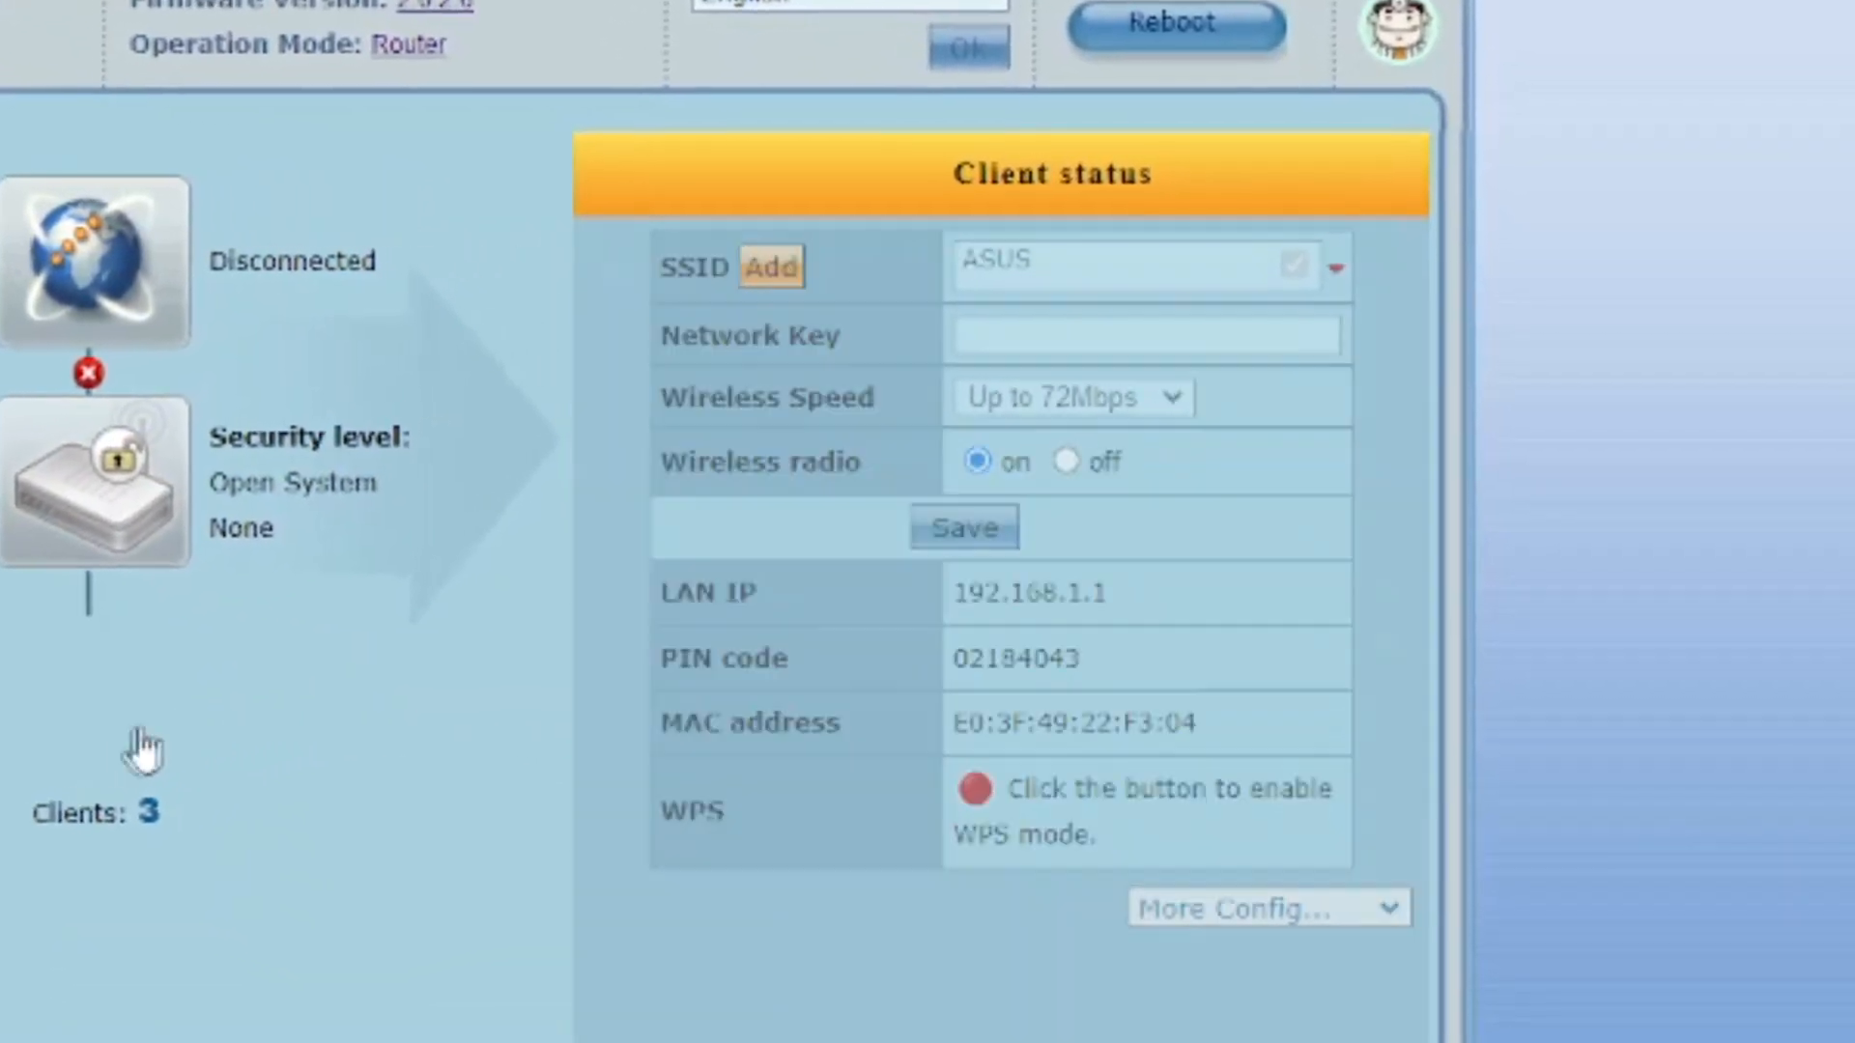
left_click(99, 811)
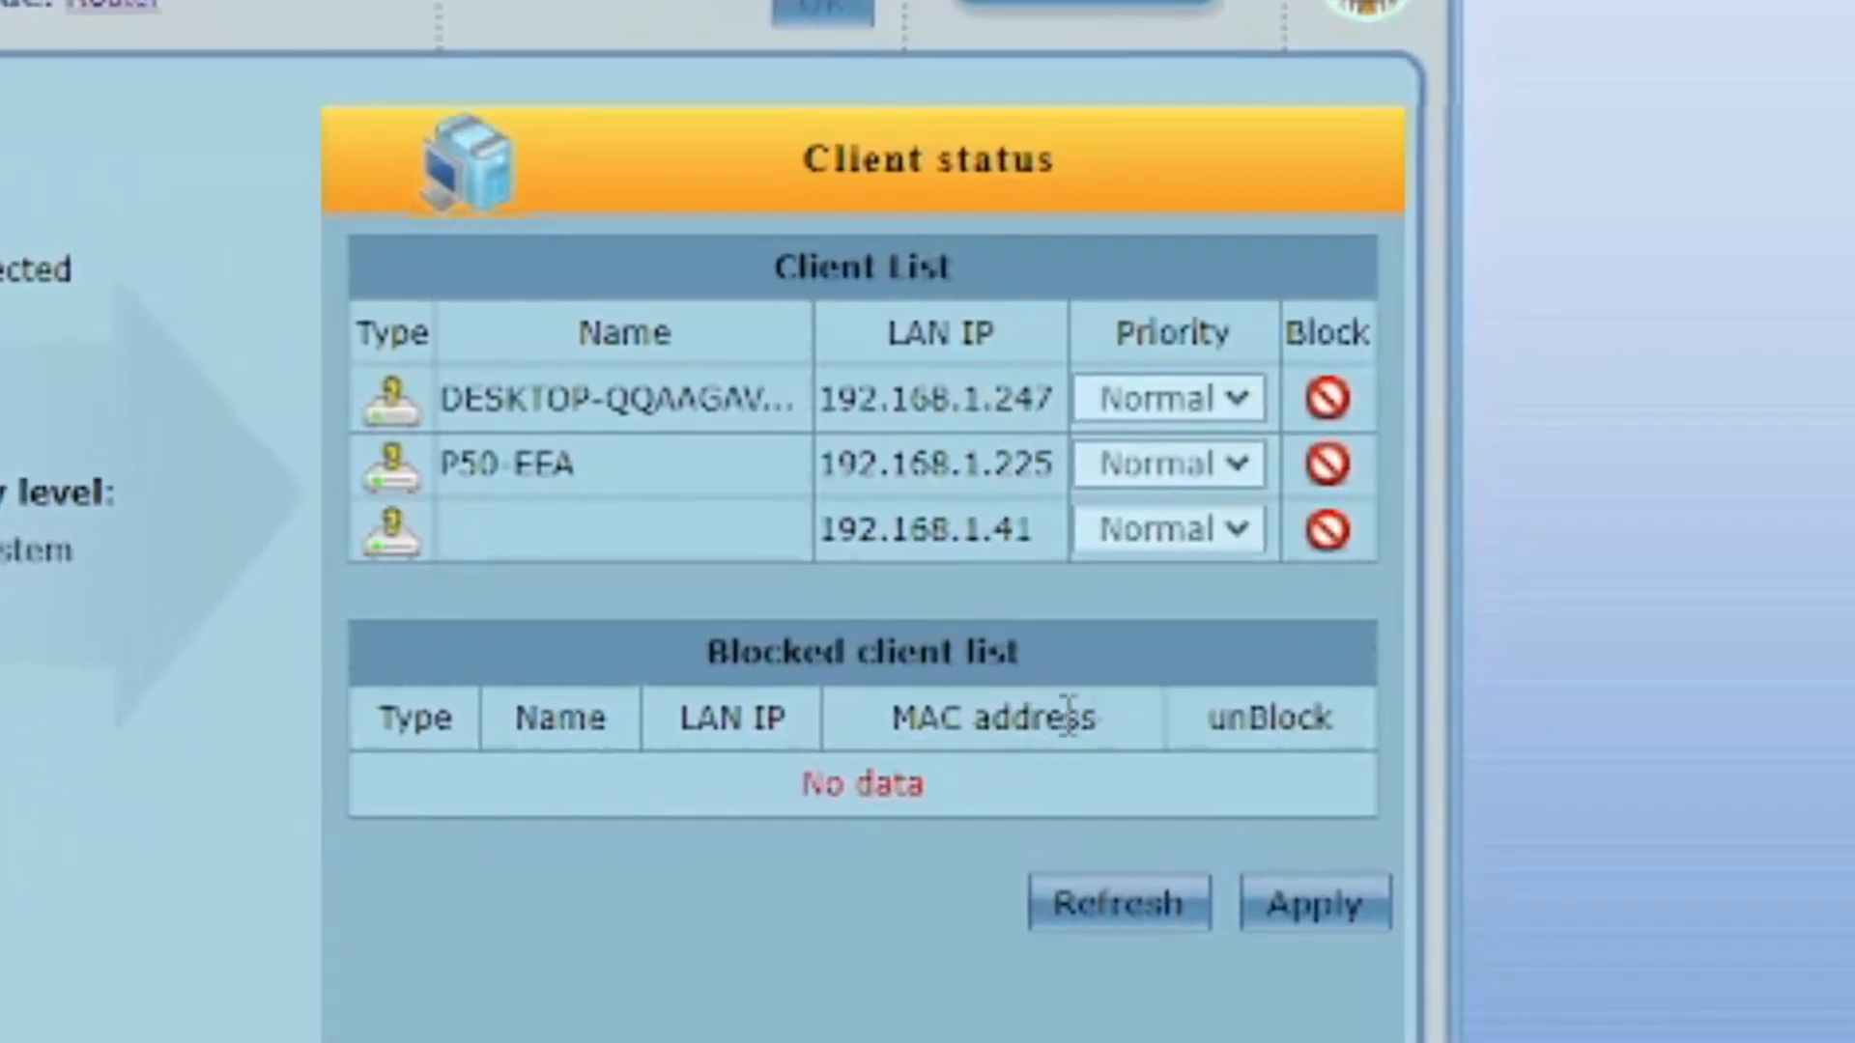
mouse_move(1237, 407)
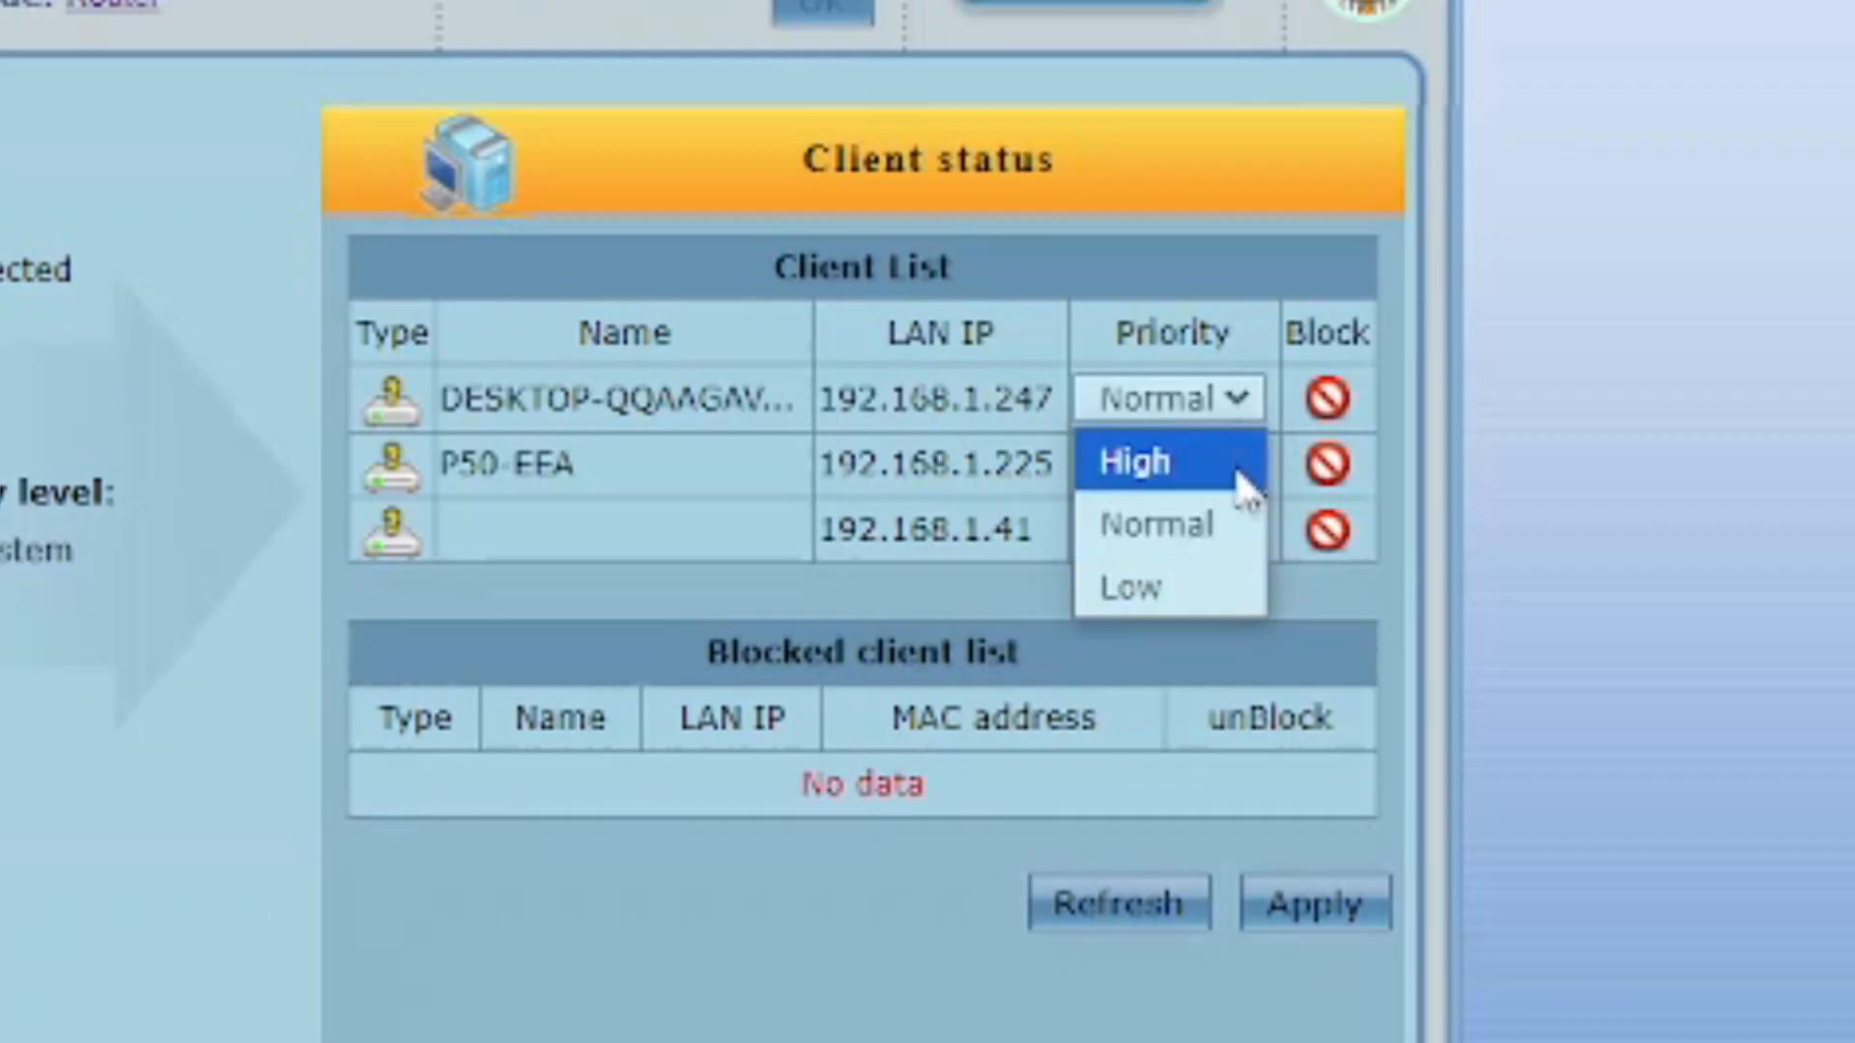
mouse_move(1128, 587)
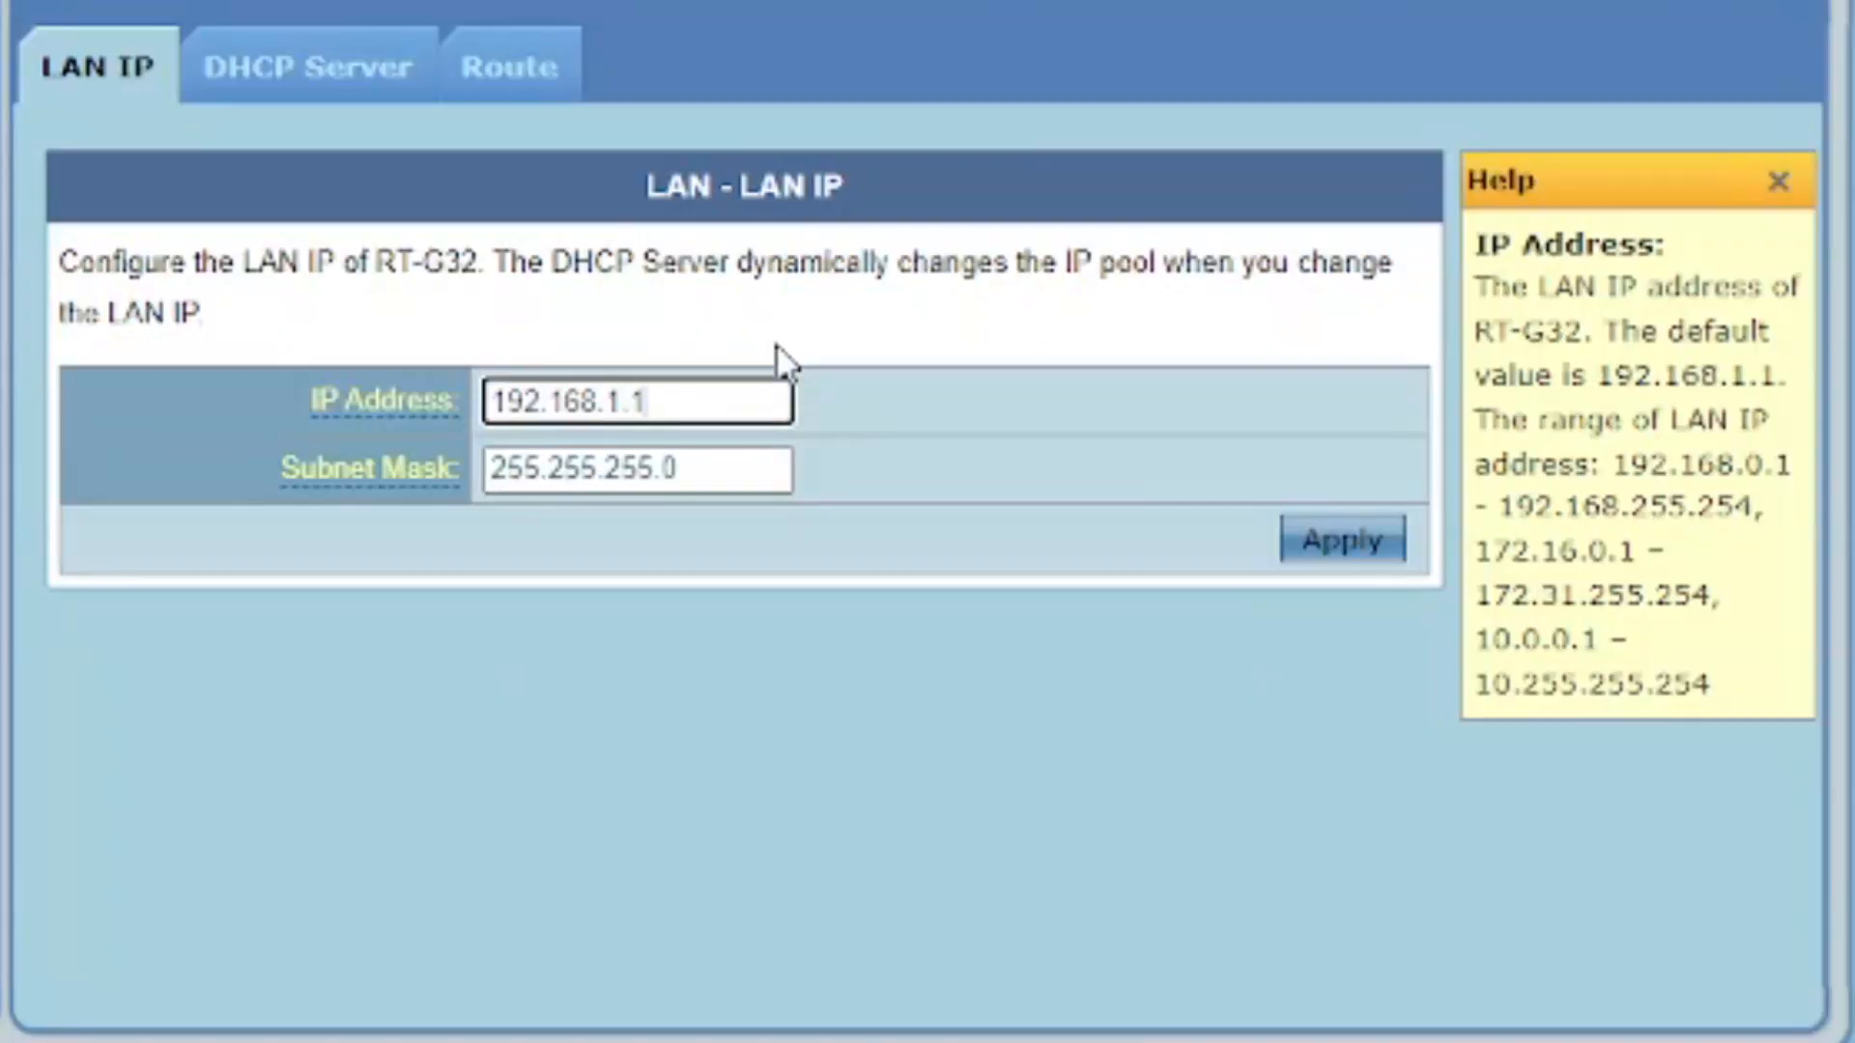
mouse_move(769, 541)
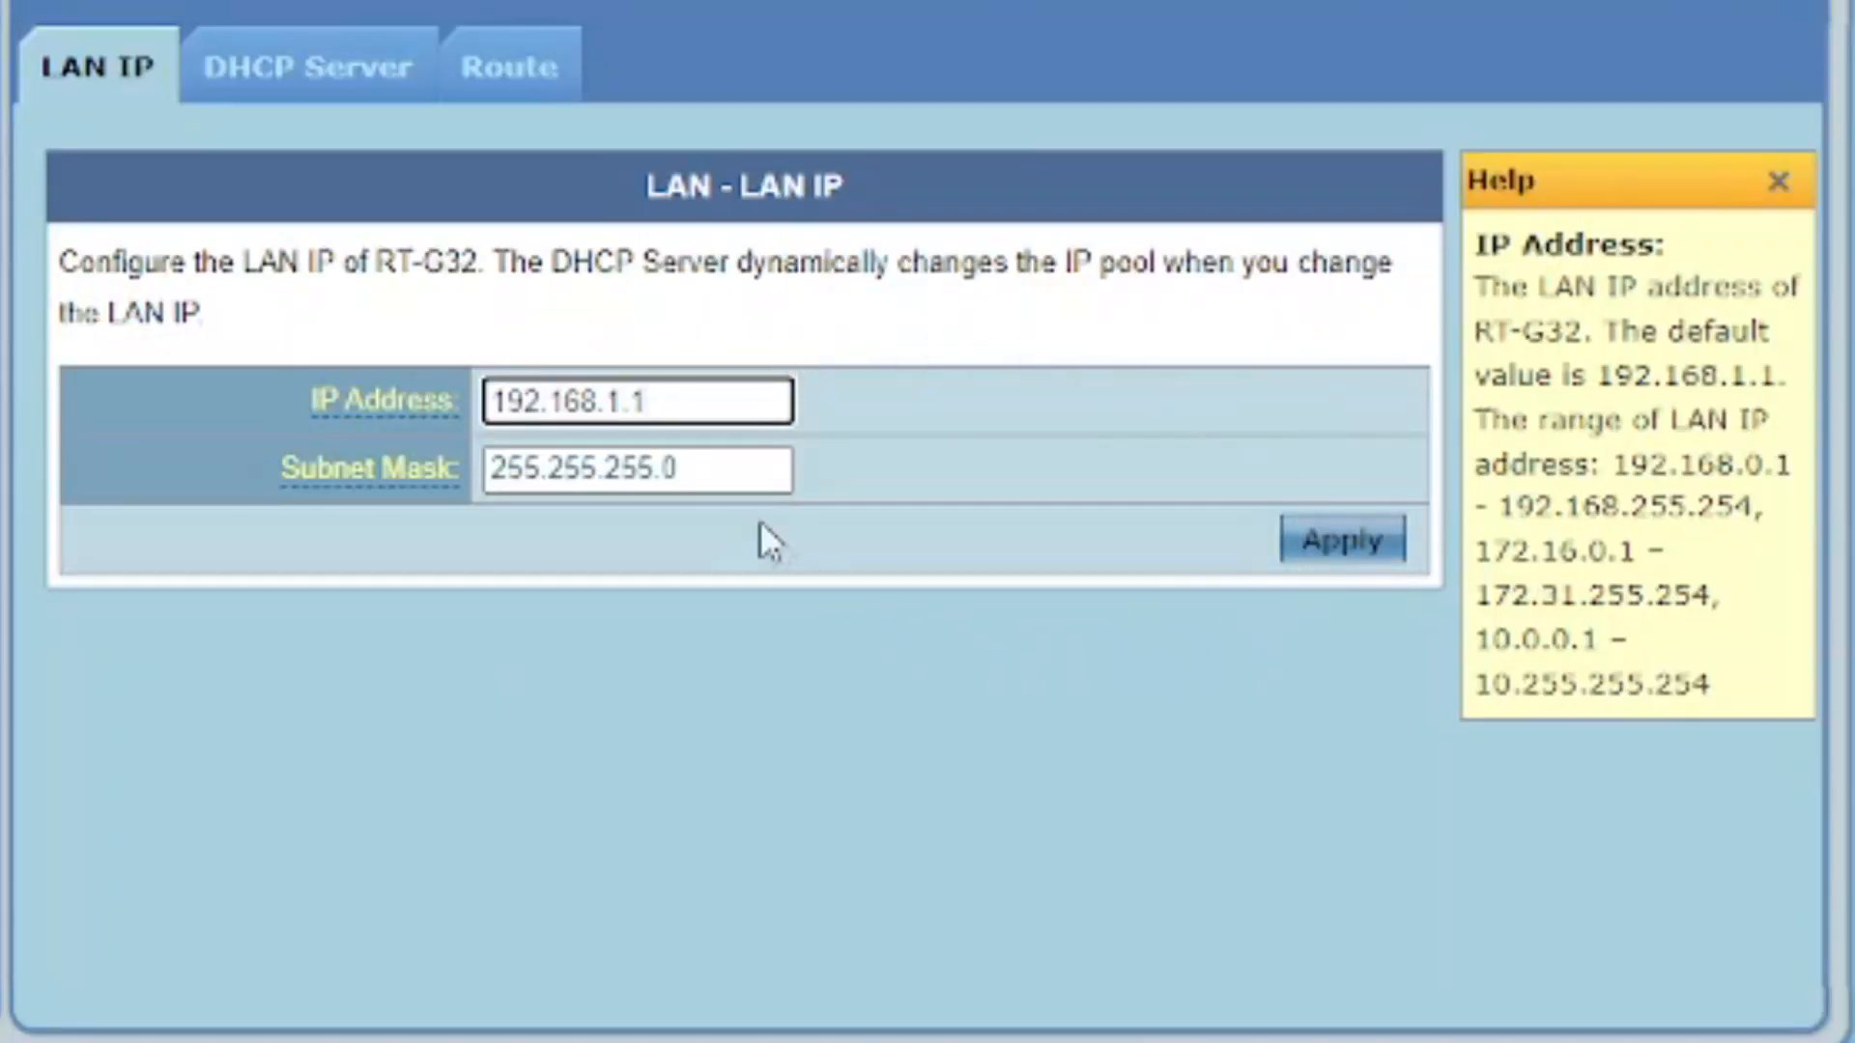
Review the LAN IP page: address 192.168.1.1, subnet mask 255.255.255.0
left_click(633, 469)
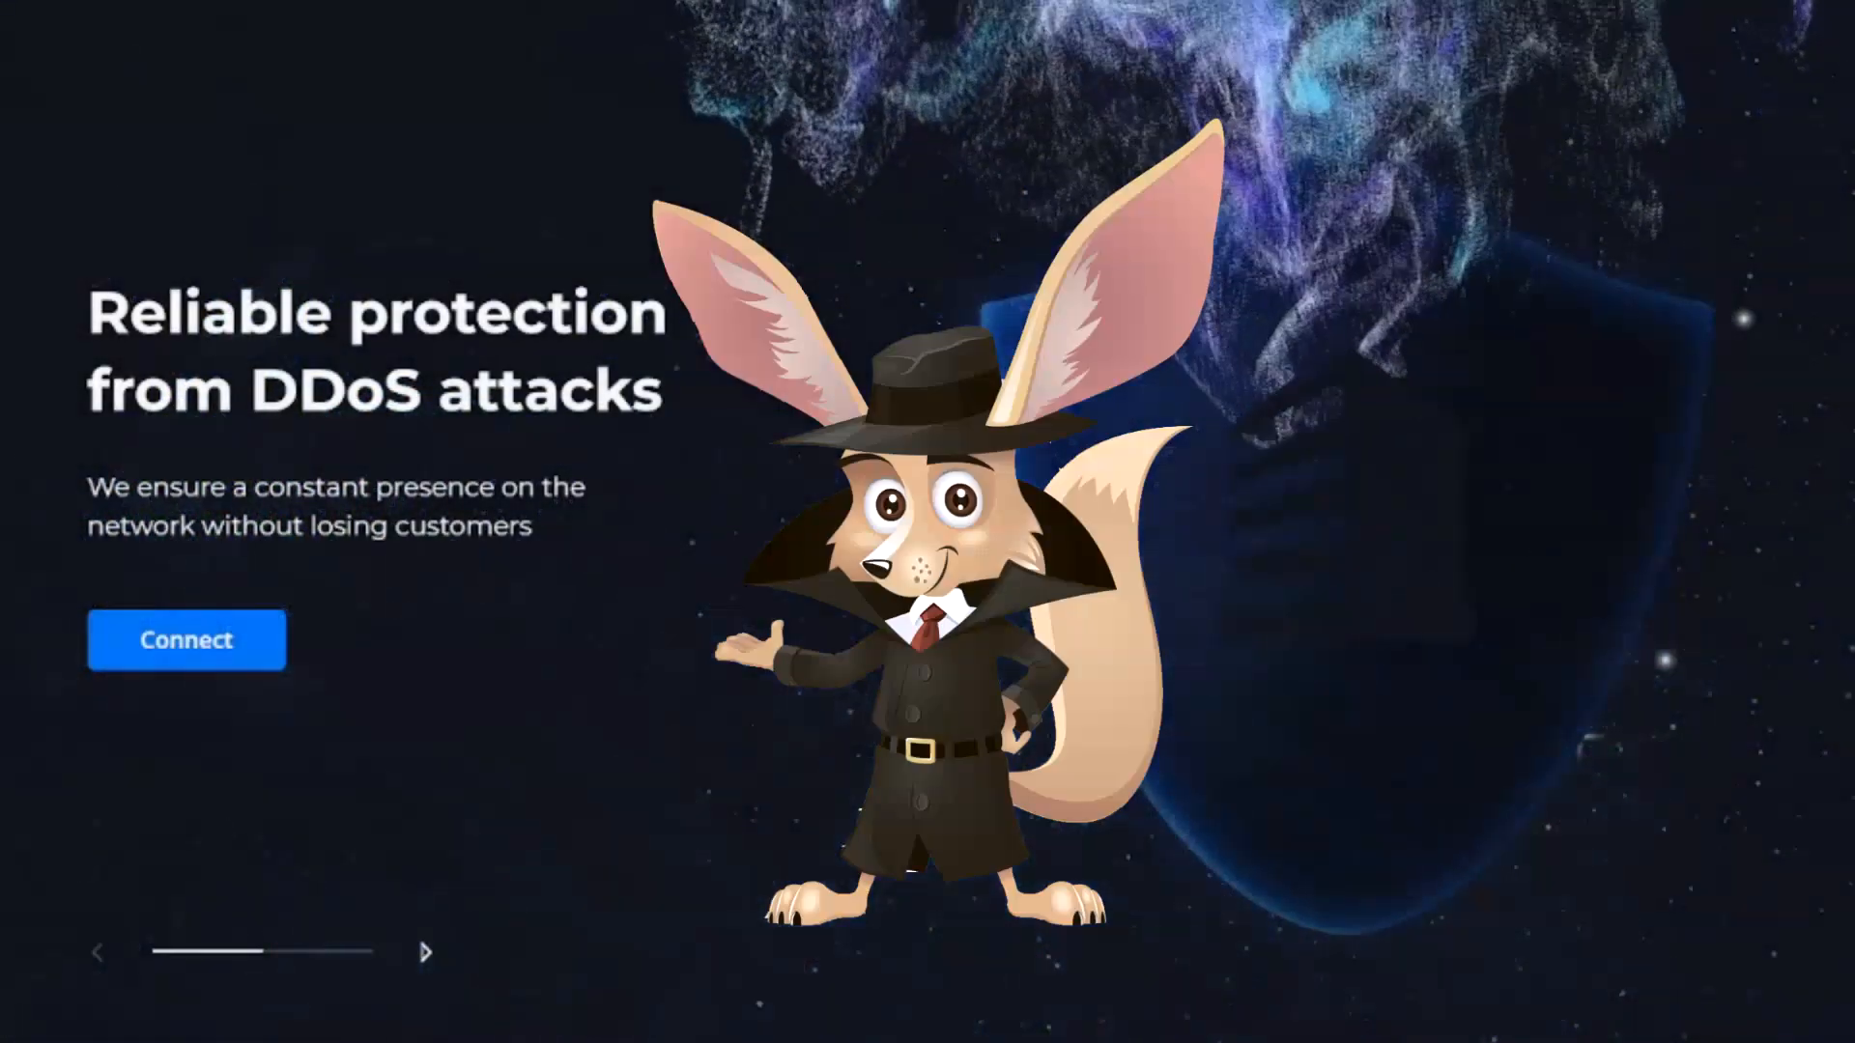
scroll("down", 3)
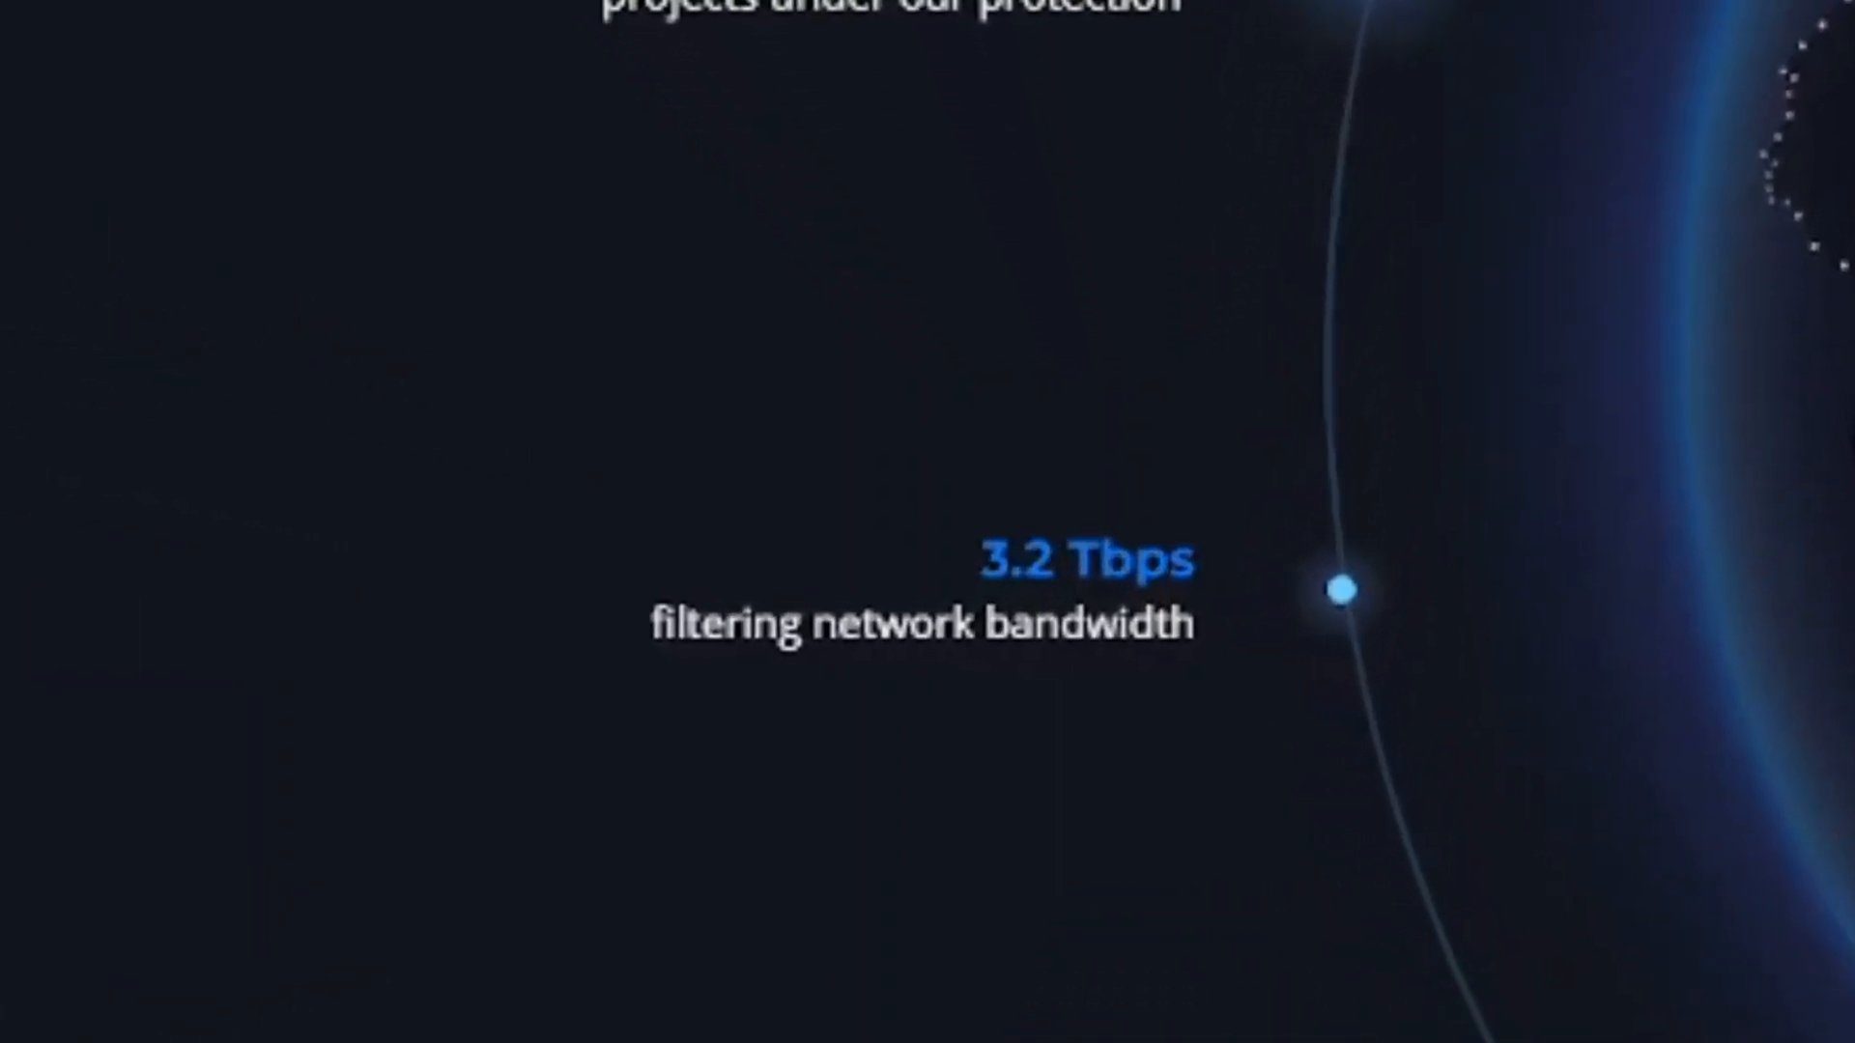
scroll("down", 3)
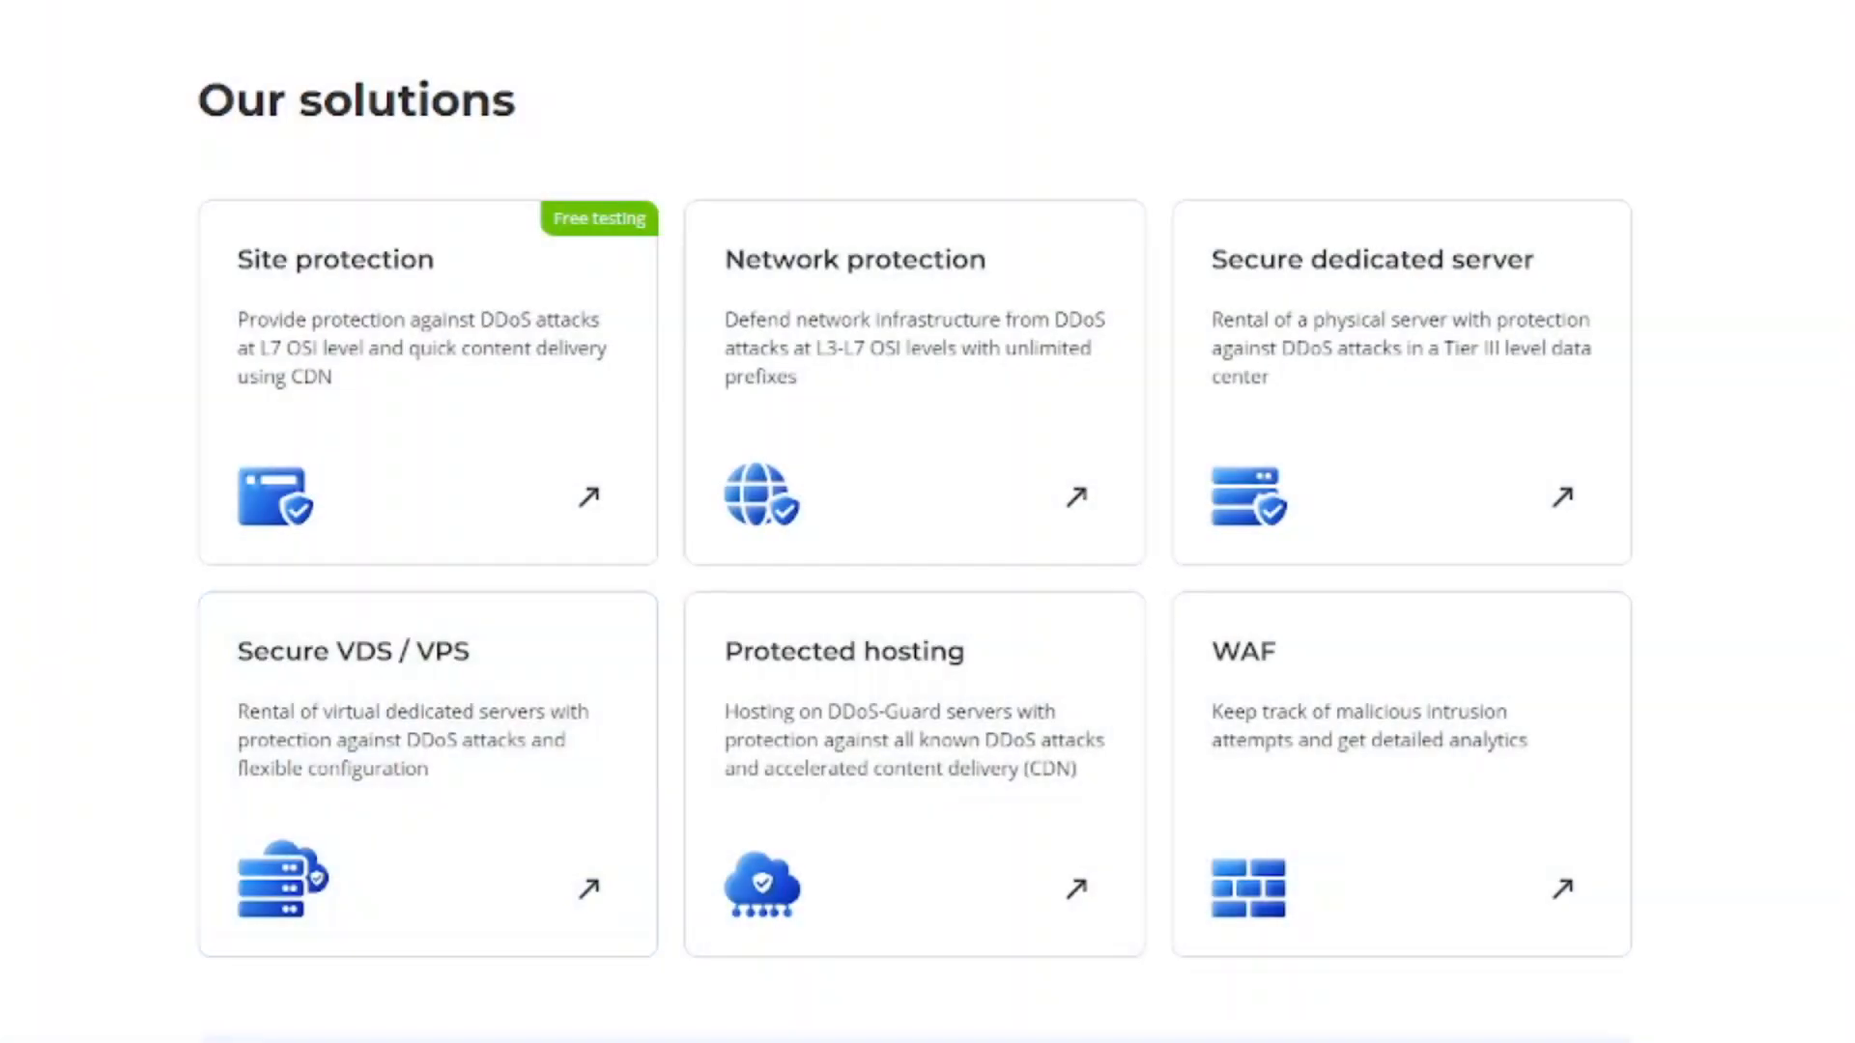
scroll("down", 3)
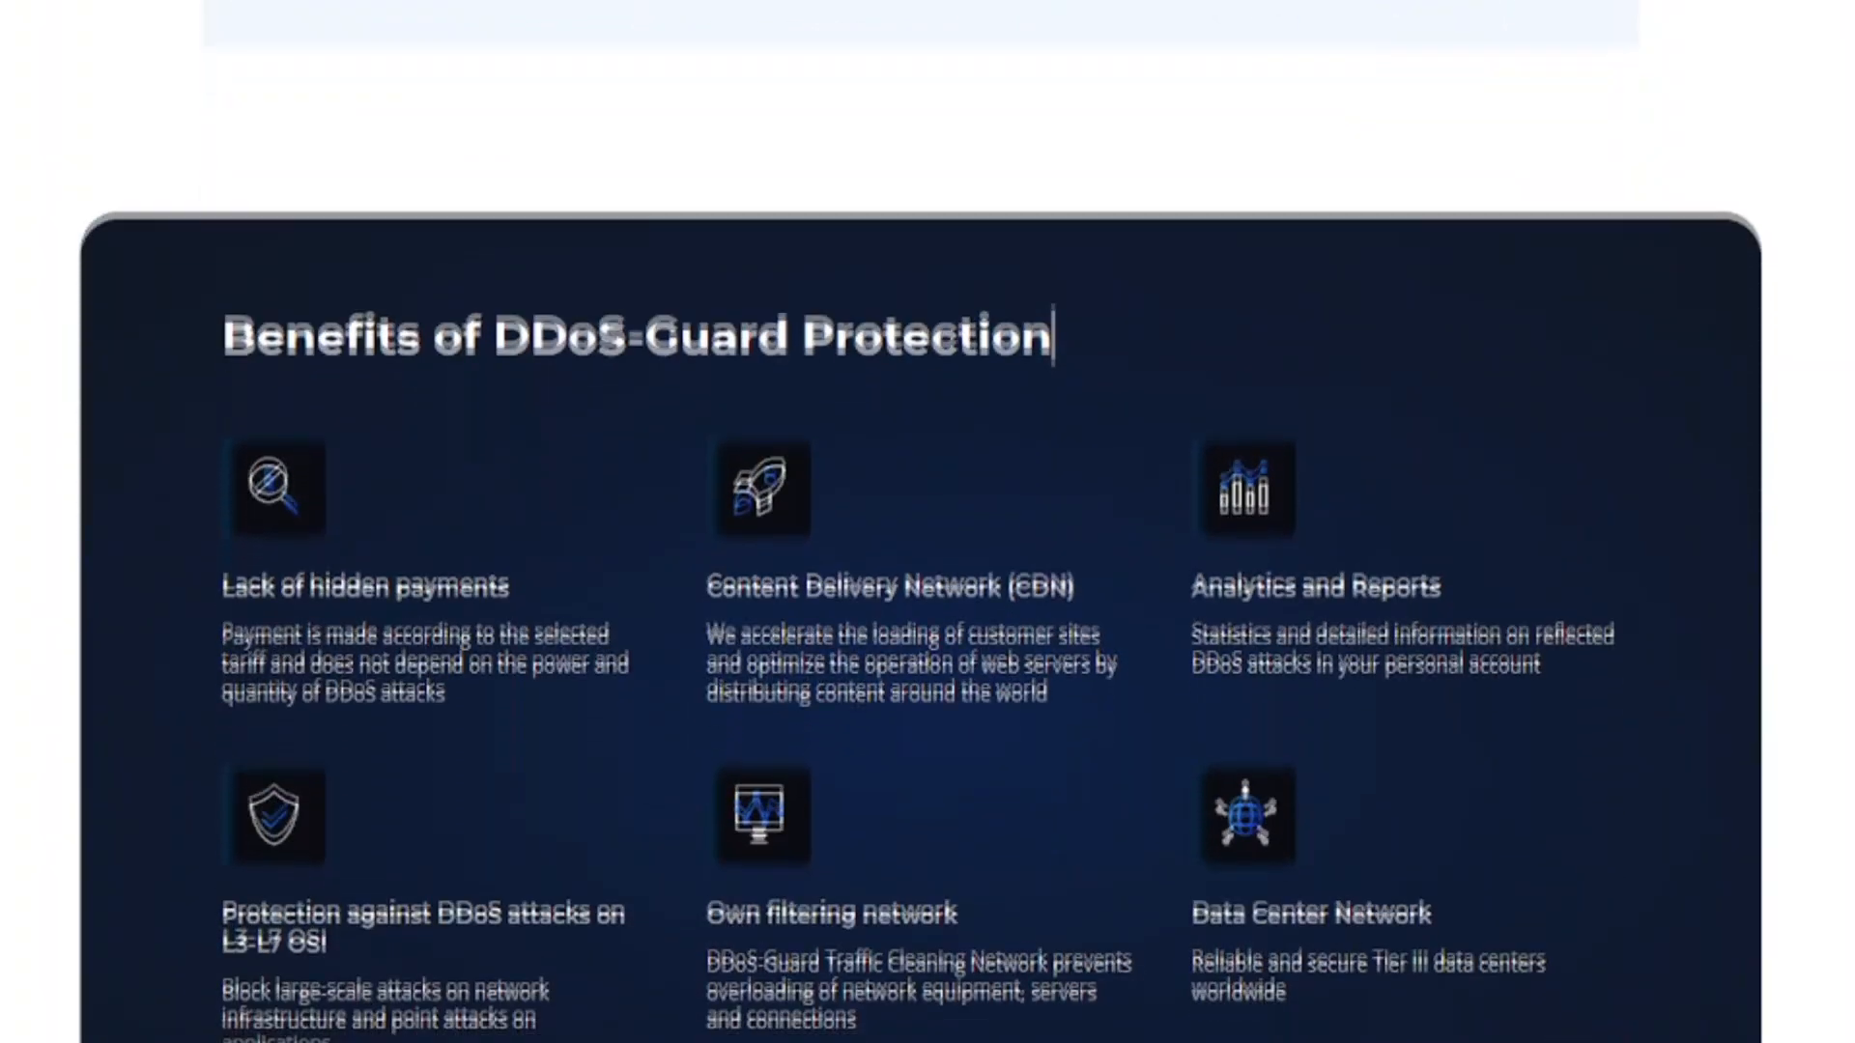
scroll("down", 3)
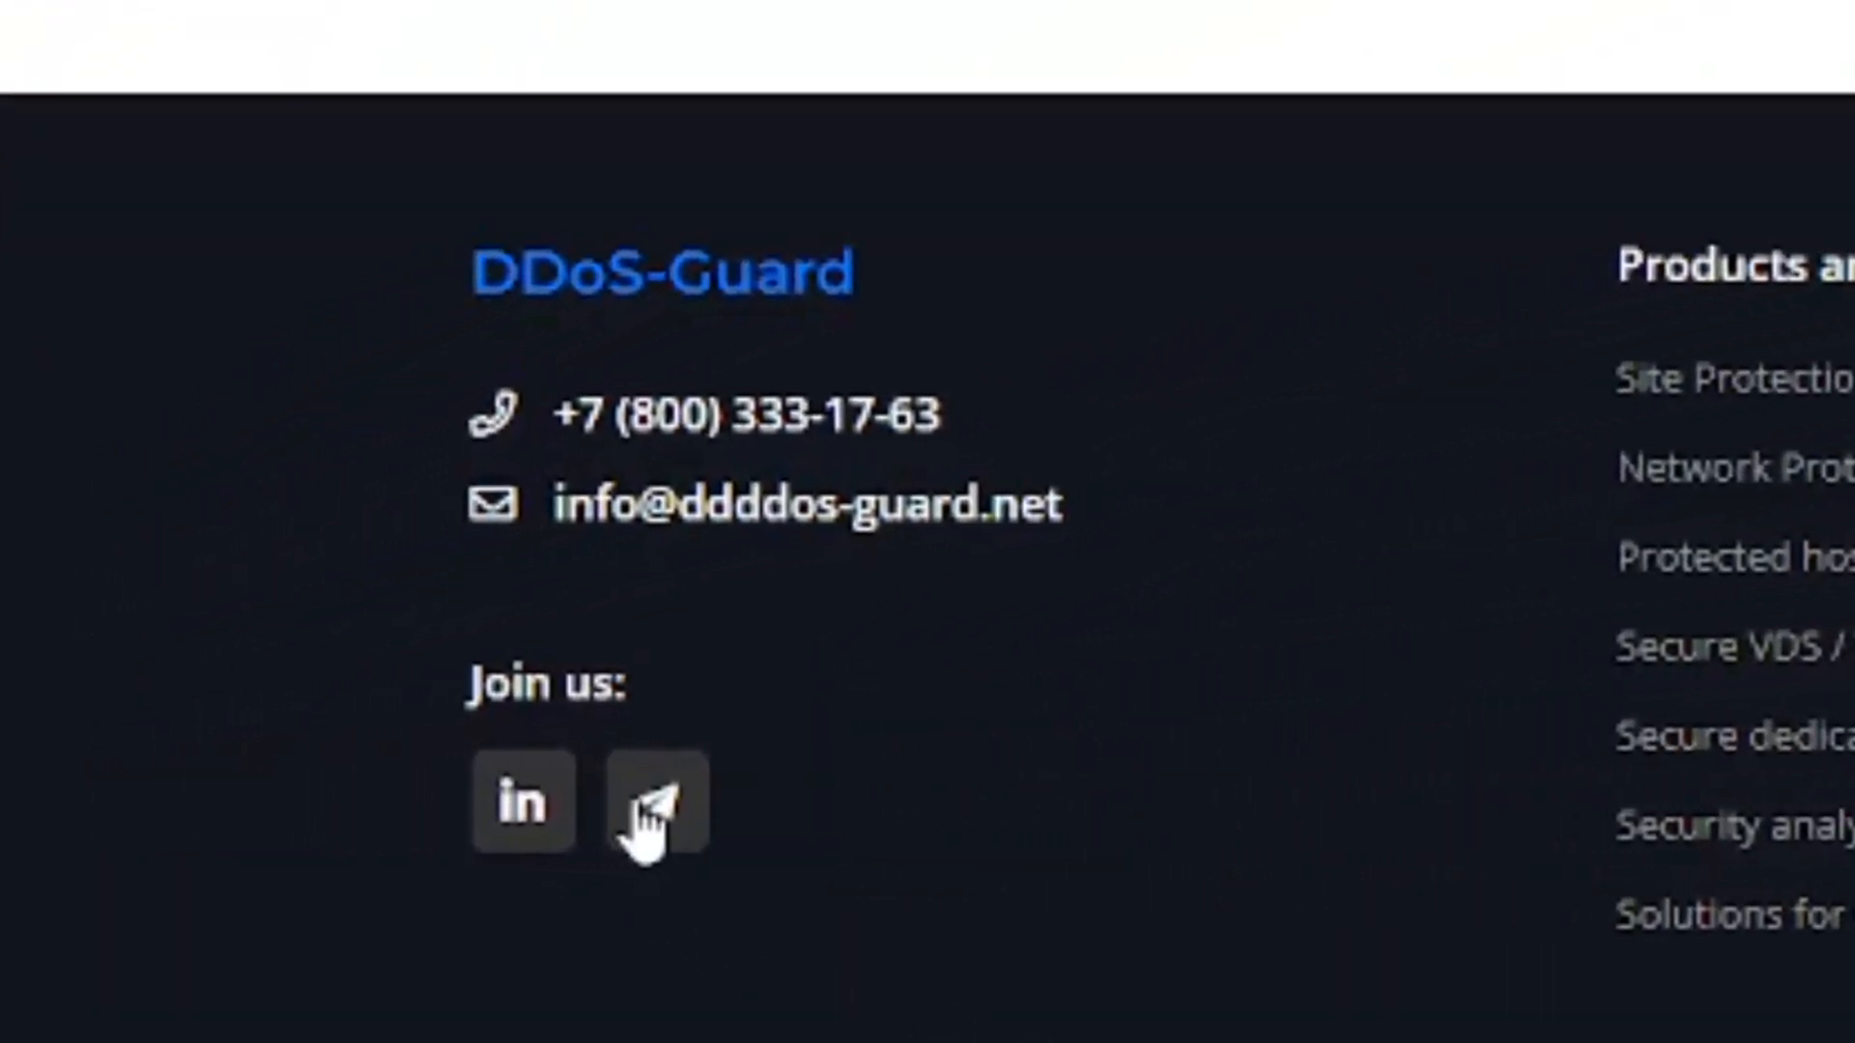
scroll("up", 3)
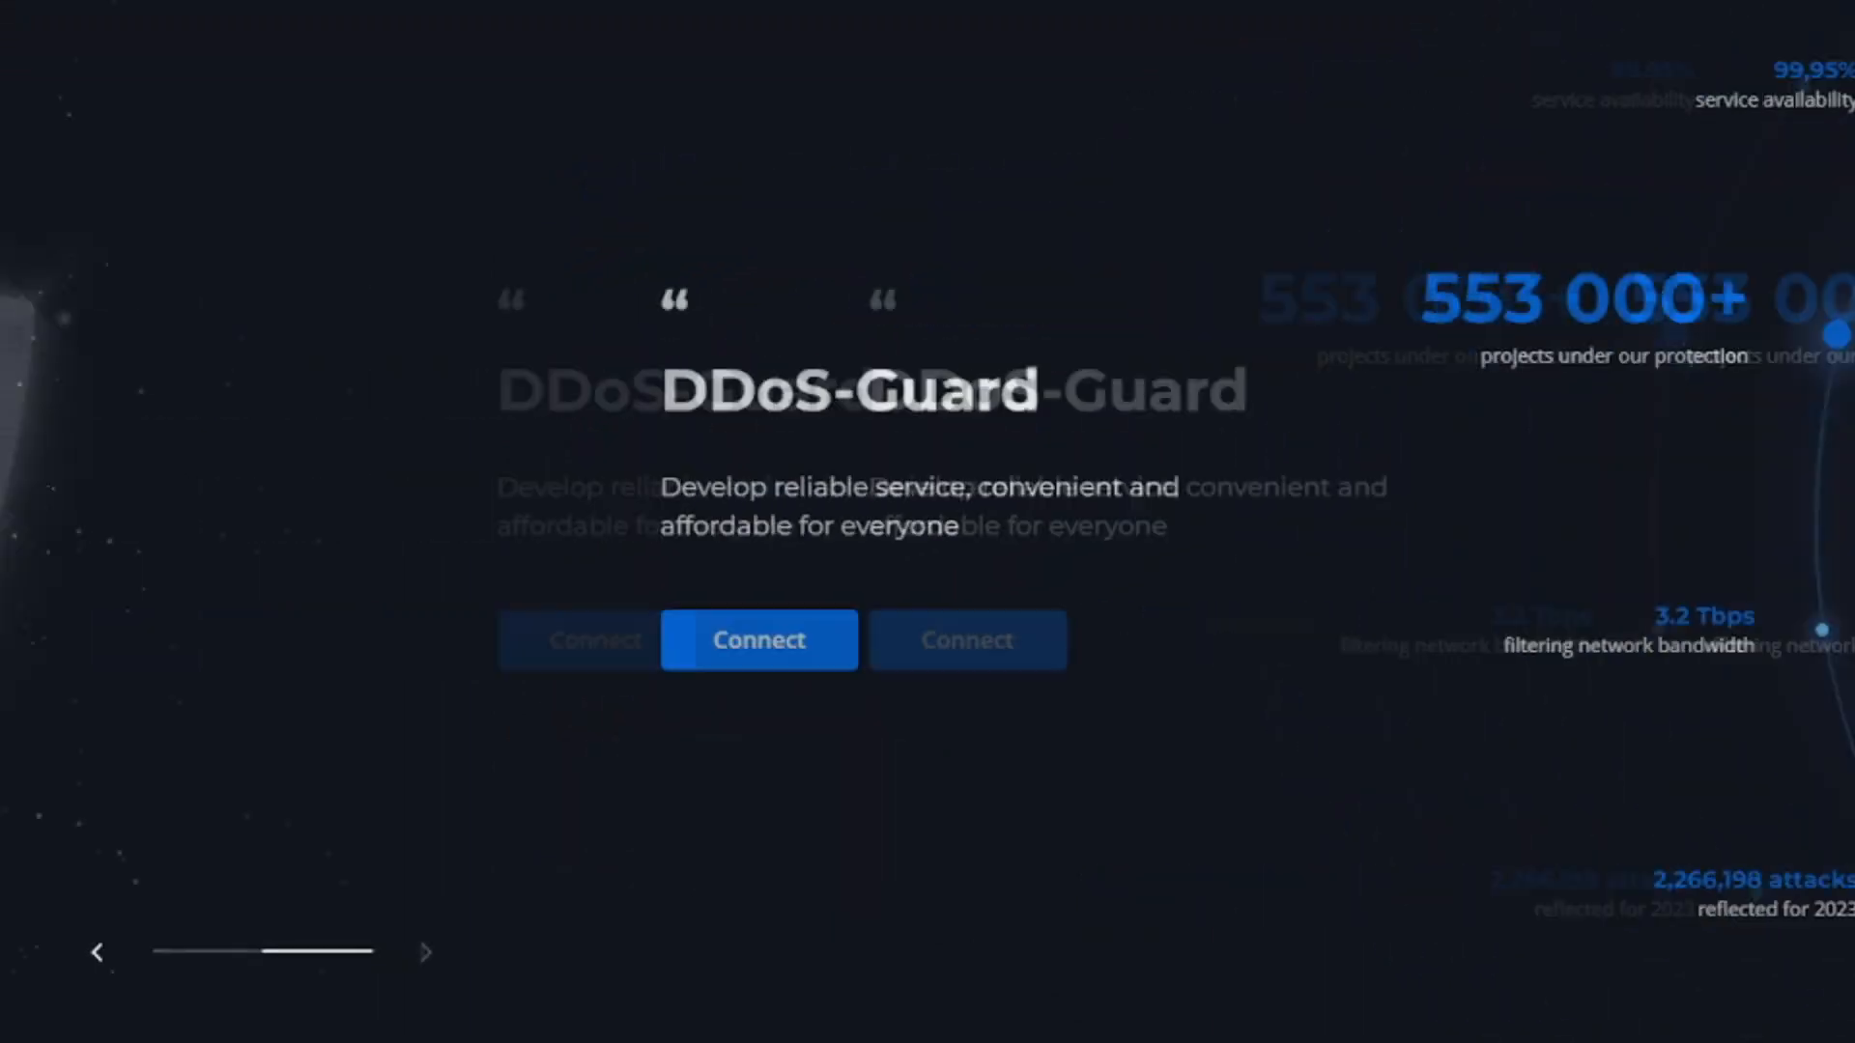